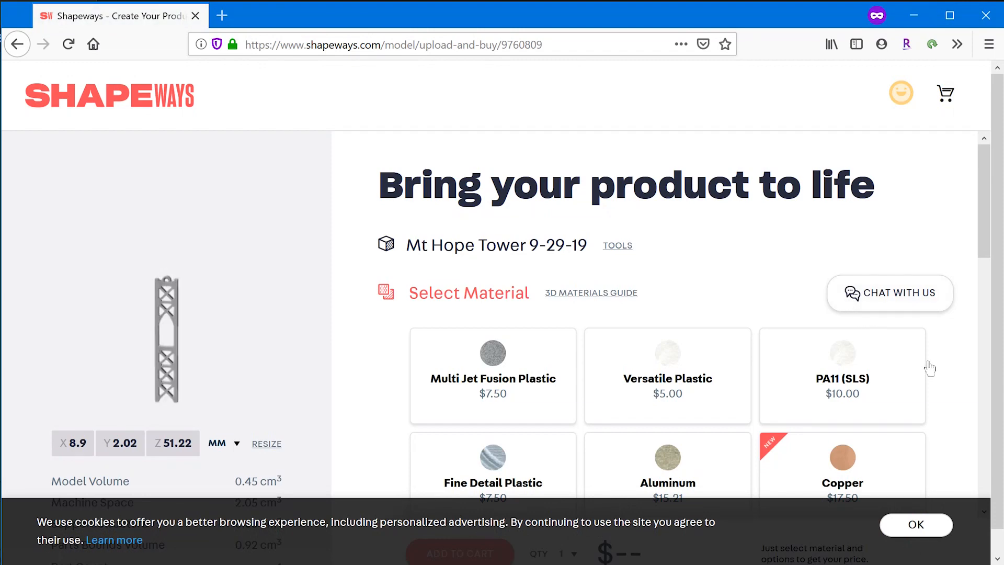
Step: Choose Brass as the Mt Hope Tower material and review its Natural/Polished finishes
scroll("down", 3)
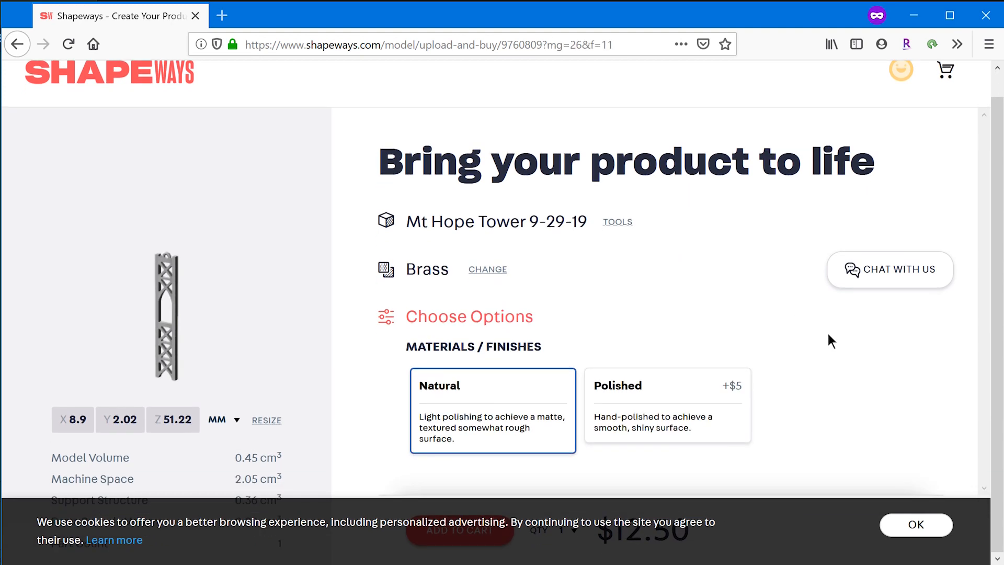
left_click(916, 524)
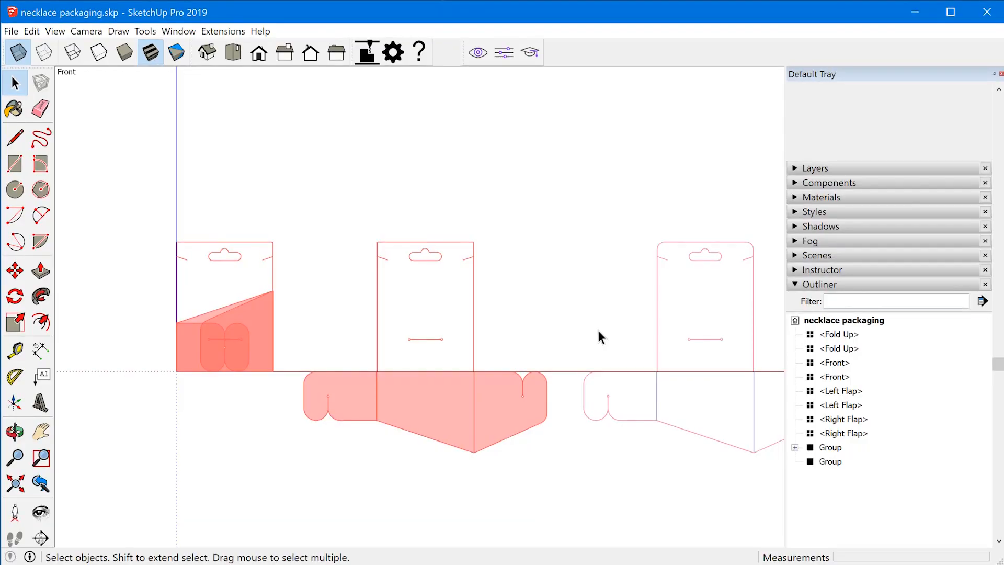
mouse_move(596, 327)
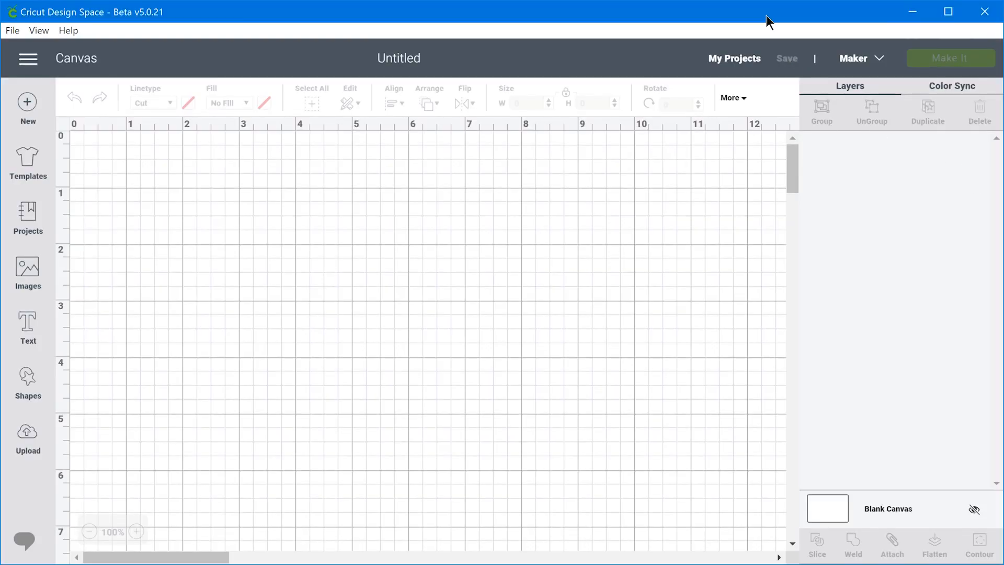
mouse_move(599, 157)
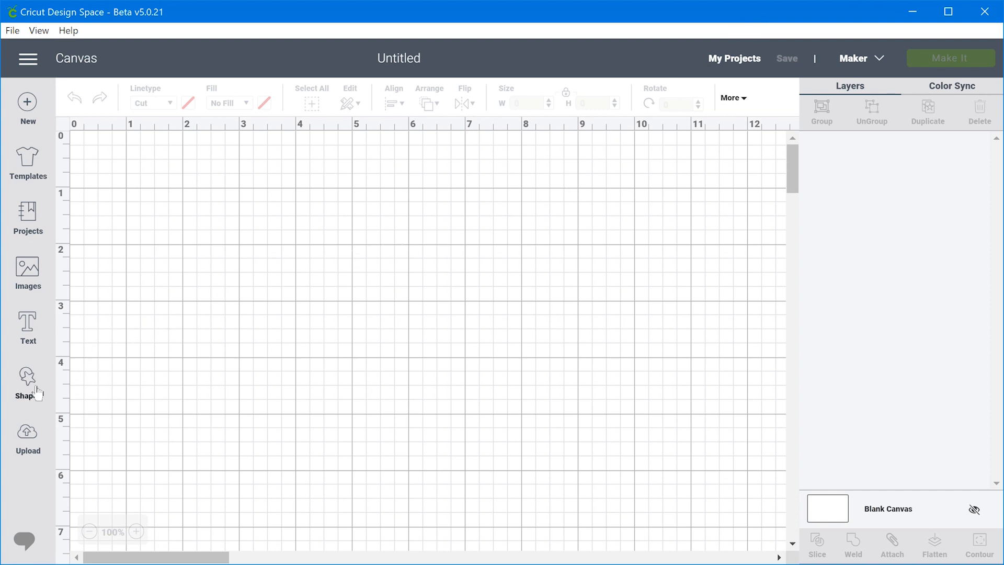
left_click(27, 378)
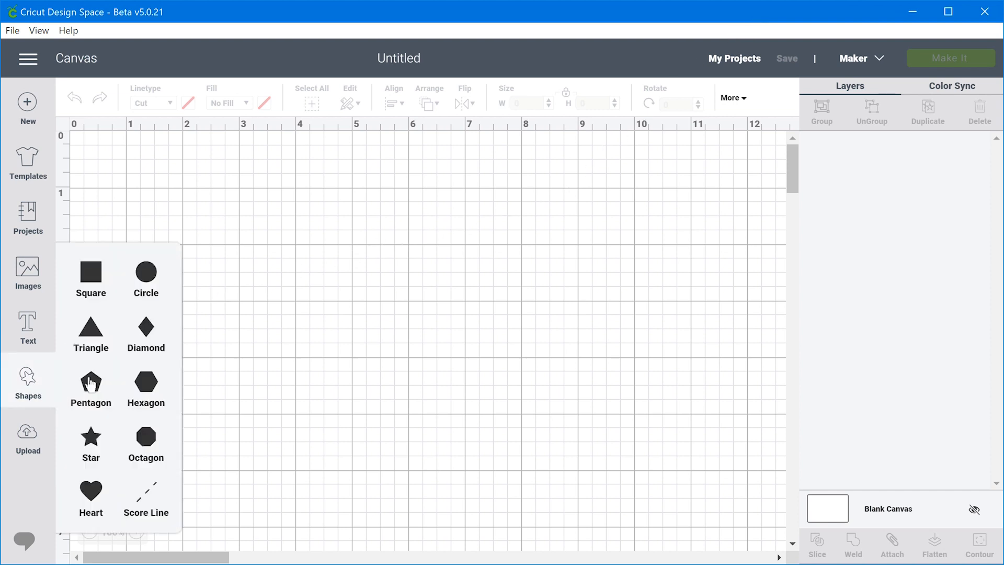
mouse_move(90, 384)
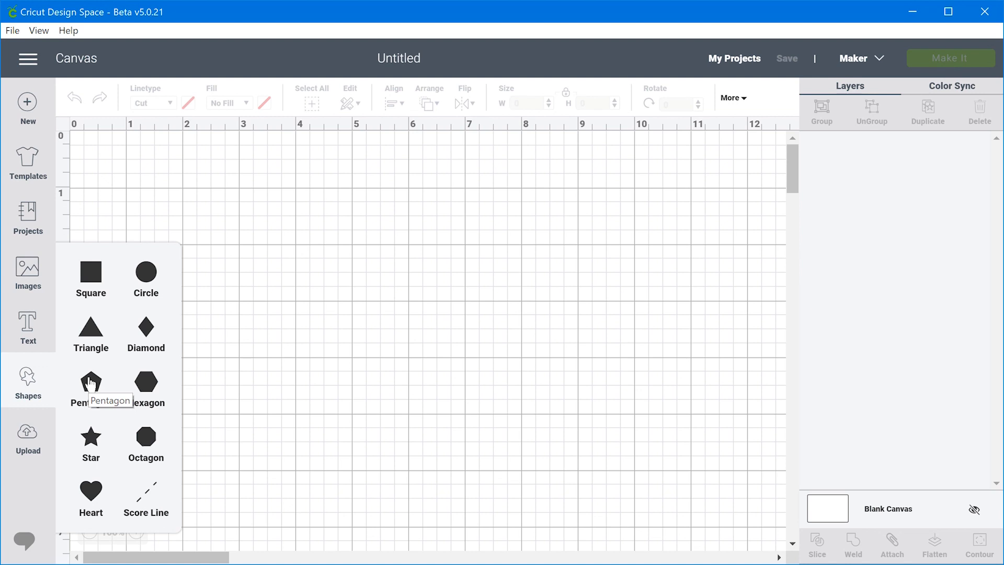
mouse_move(124, 437)
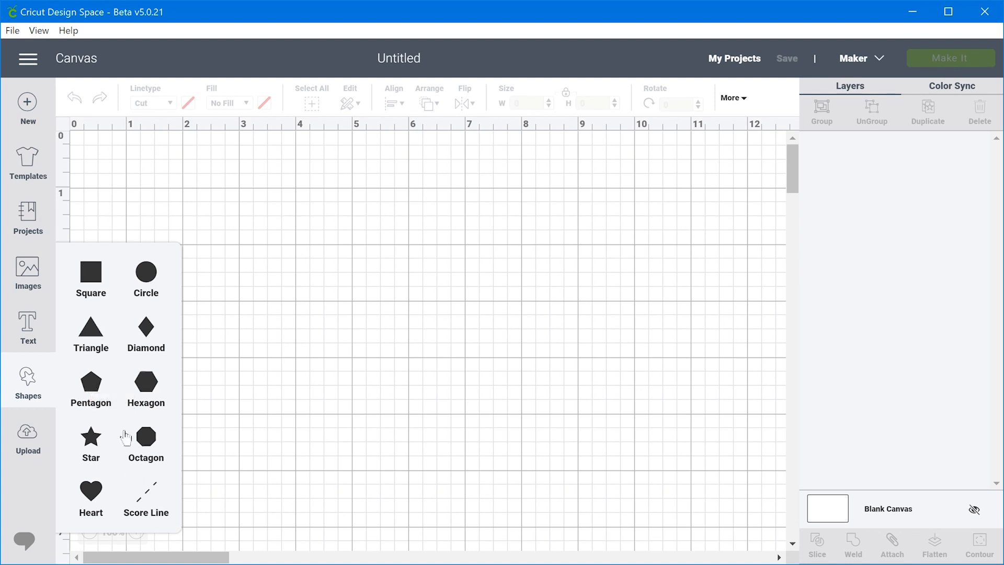
left_click(135, 233)
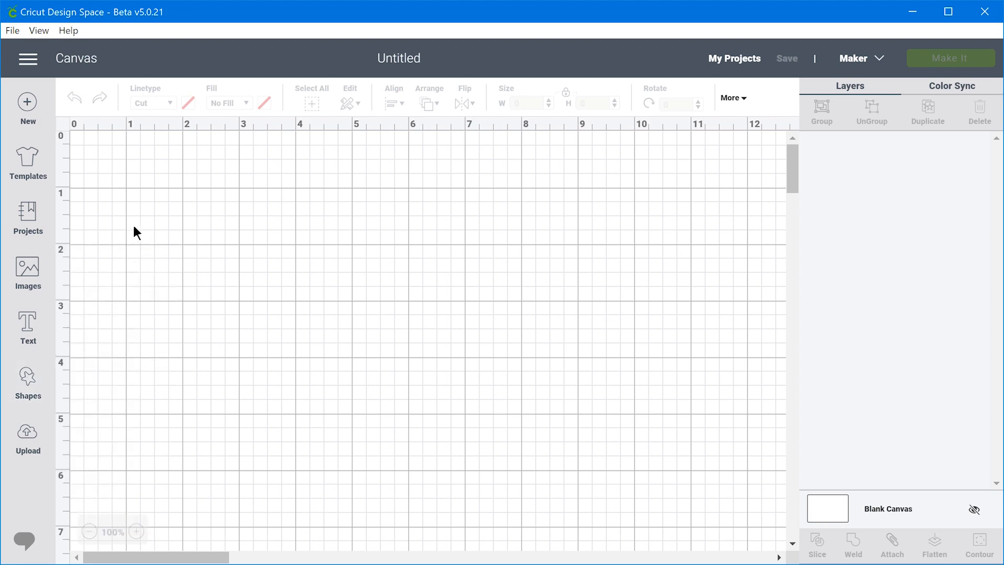
Step: Browse the All Categories list of ready-made Projects, such as Halloween cards and banners
left_click(28, 215)
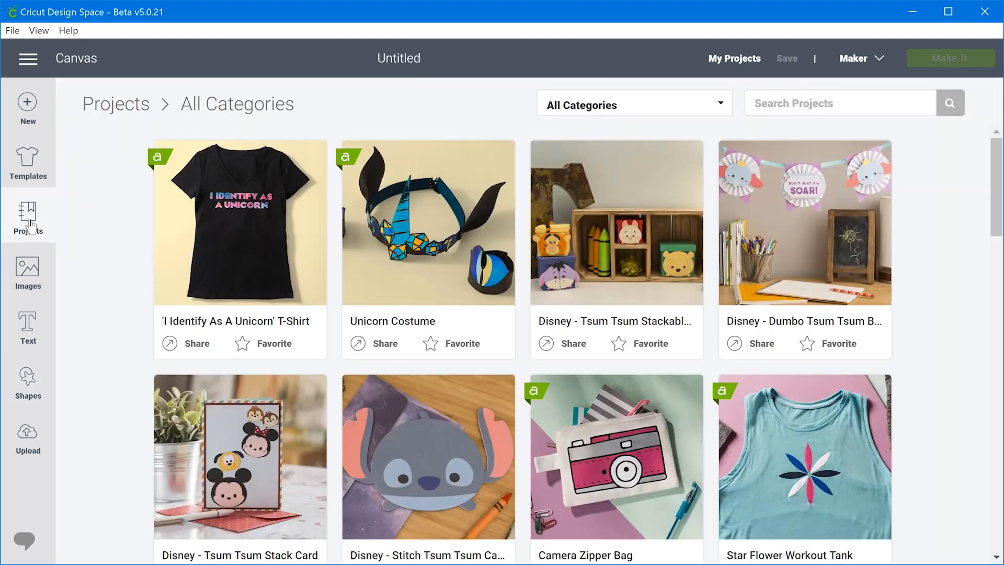
mouse_move(926, 235)
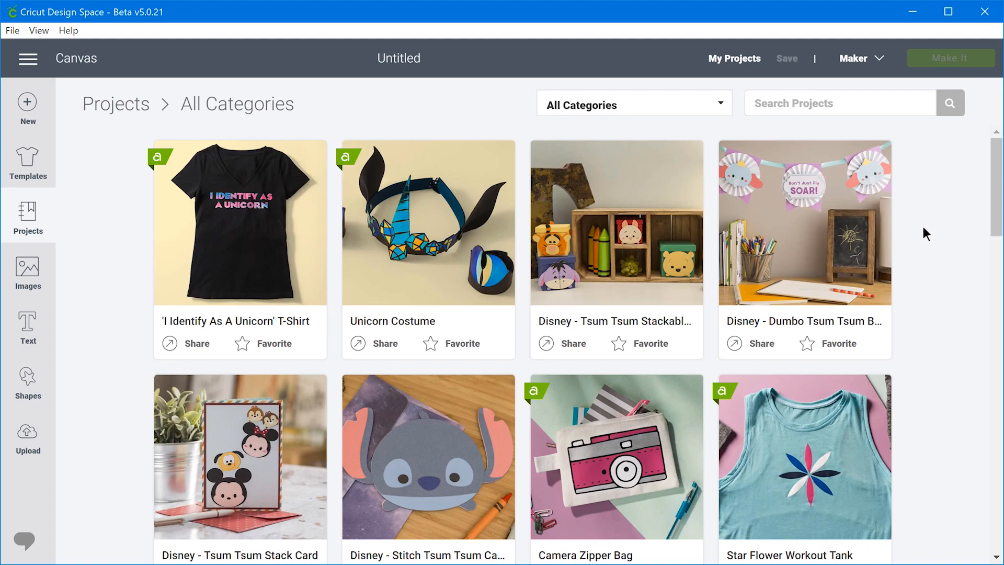
scroll("down", 3)
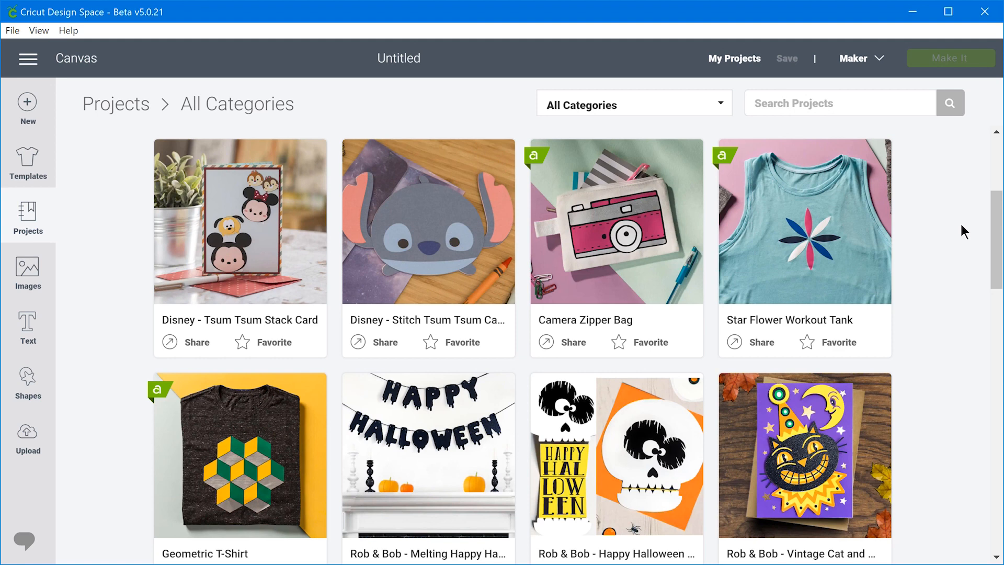
mouse_move(953, 250)
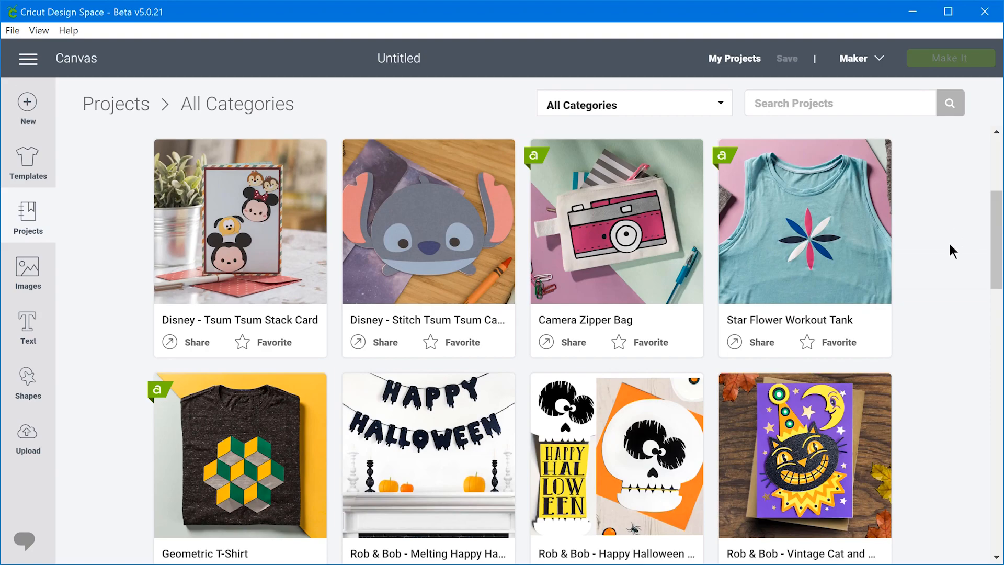
scroll("down", 3)
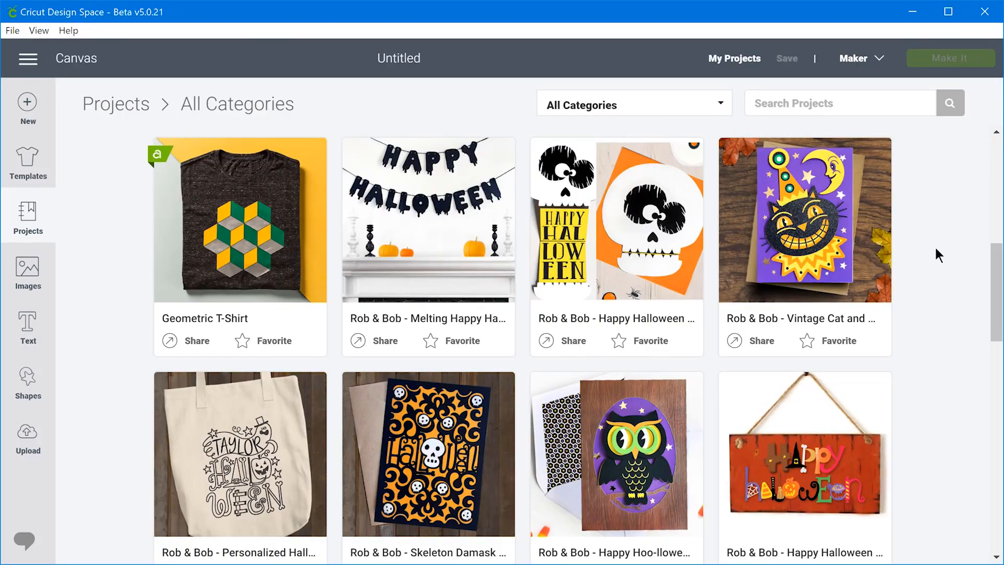
mouse_move(116, 168)
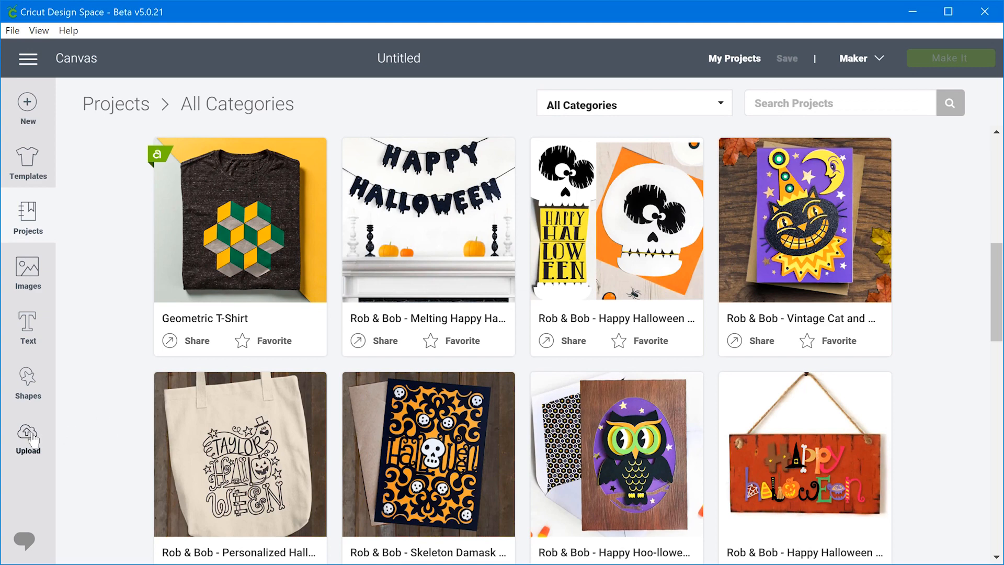
Step: Upload the red LayOut logo image file to reach Select image type
left_click(28, 435)
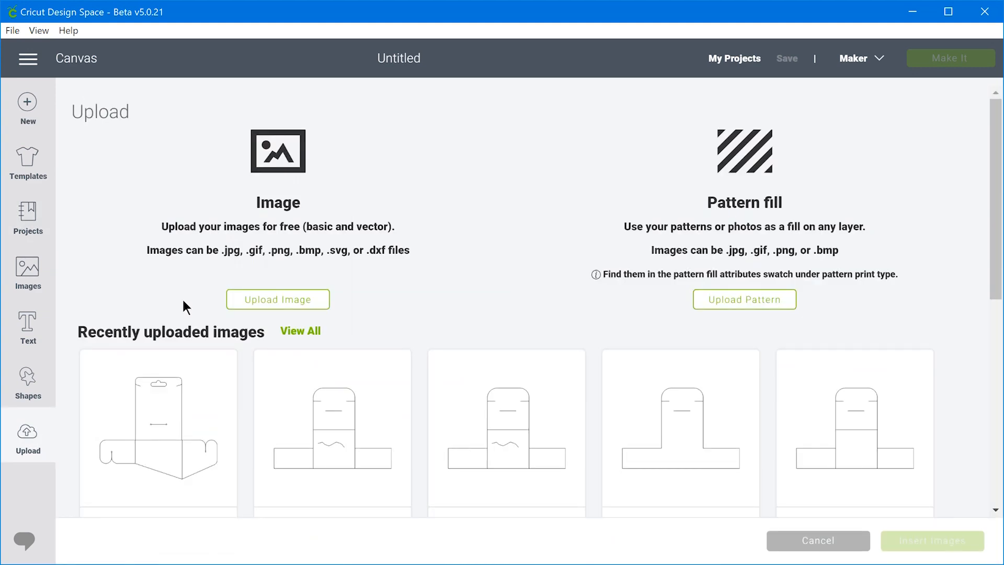
scroll("down", 3)
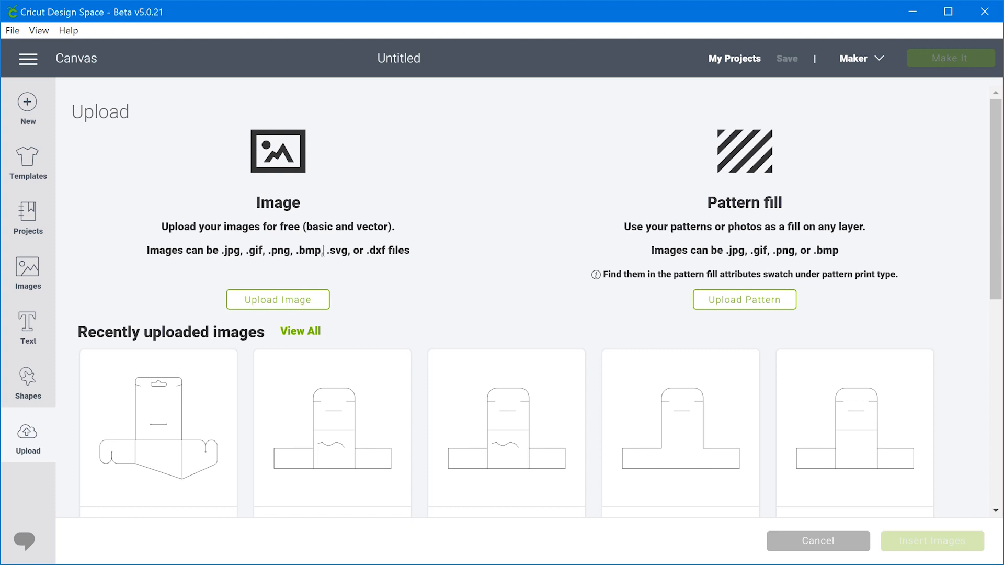
left_click(278, 299)
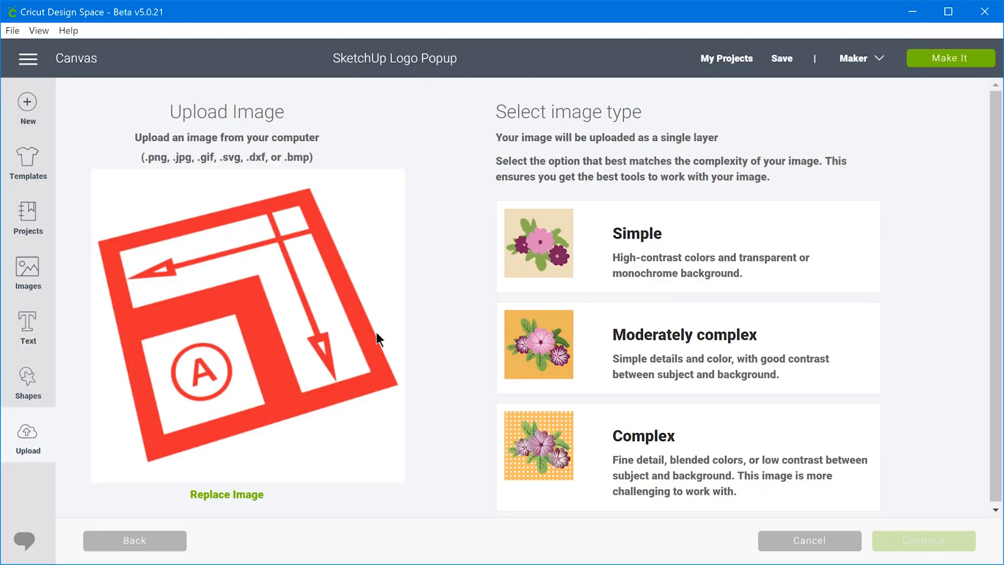
Step: Save the LayOut logo as a Simple cut image and insert it onto the canvas
left_click(650, 257)
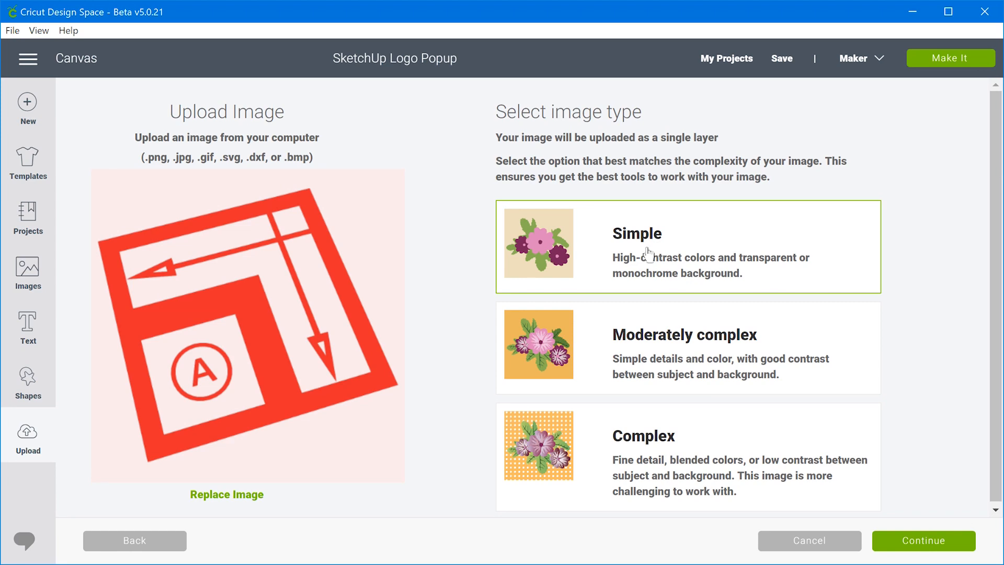
mouse_move(940, 550)
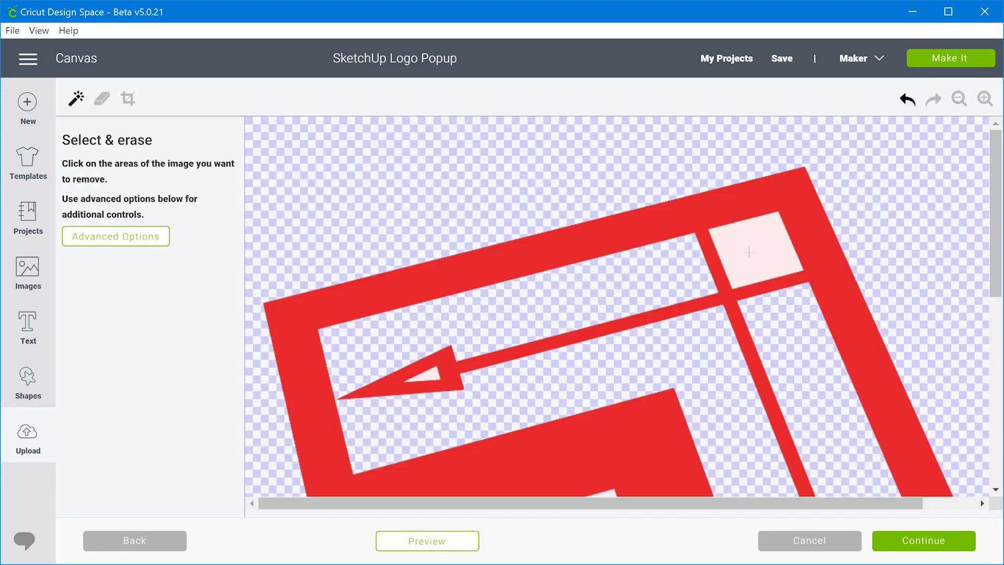
left_click(923, 541)
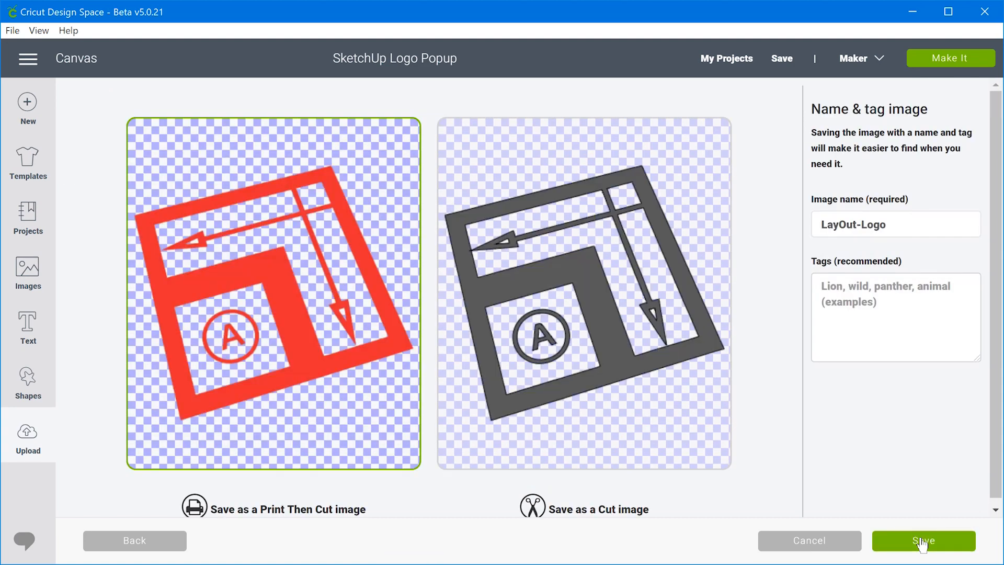
left_click(583, 291)
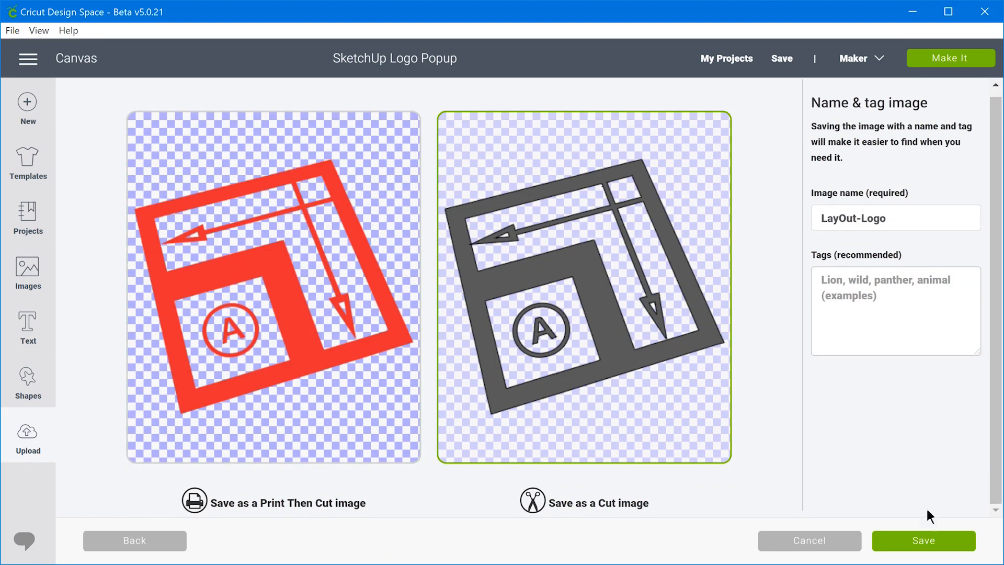
left_click(923, 541)
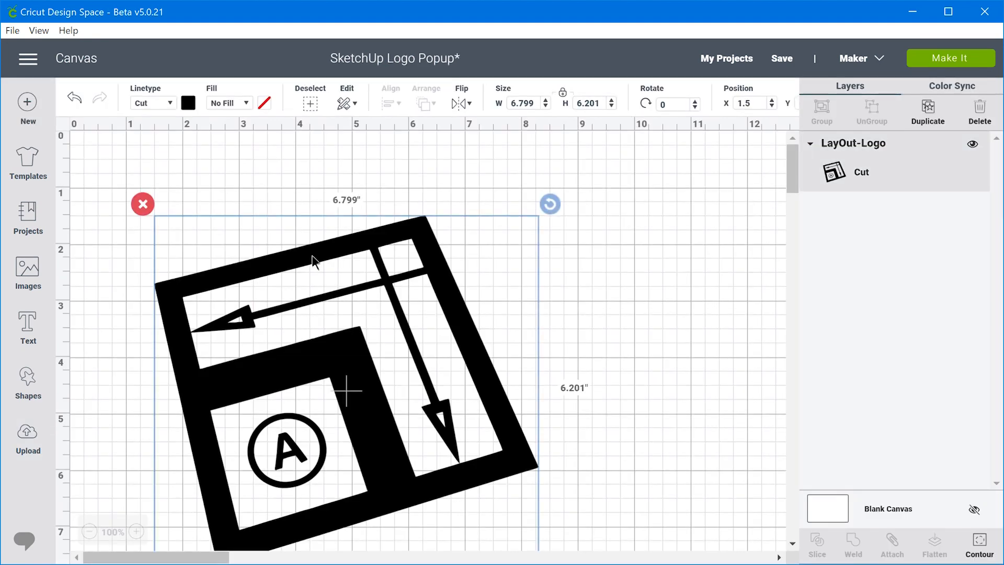
left_click(27, 432)
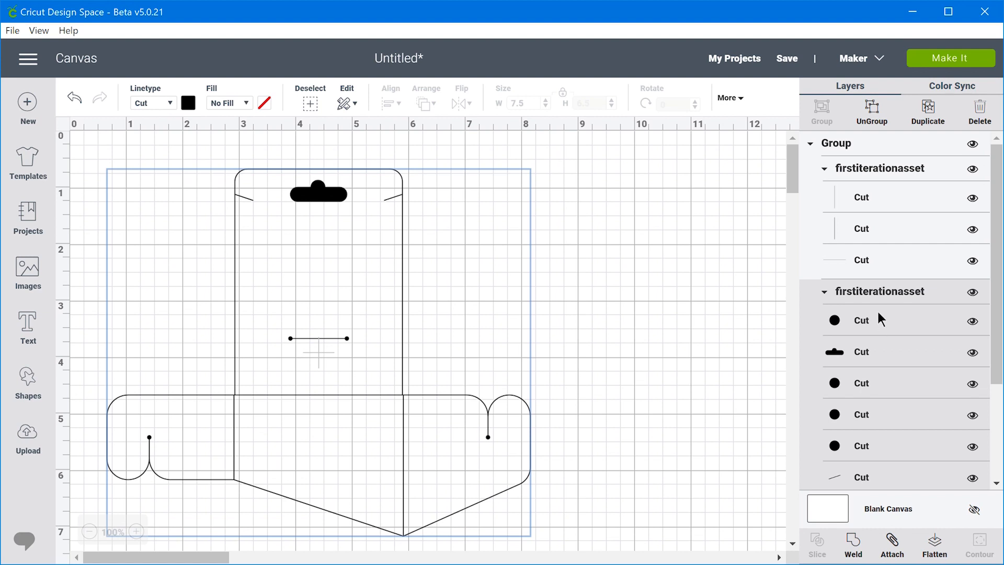
mouse_move(859, 317)
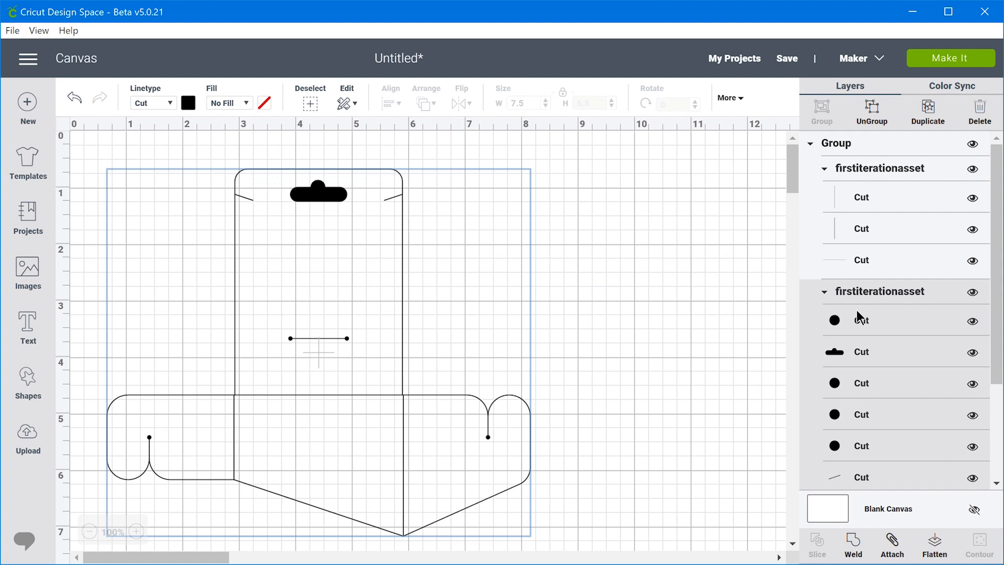
mouse_move(869, 358)
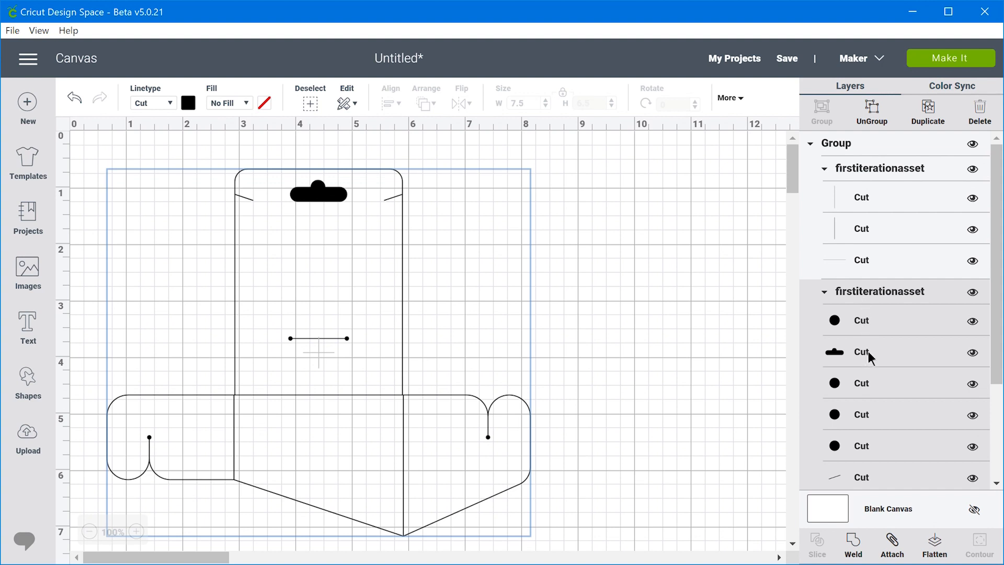
Step: Scroll to inspect the grouped necklace card dieline on the untitled canvas
scroll("down", 3)
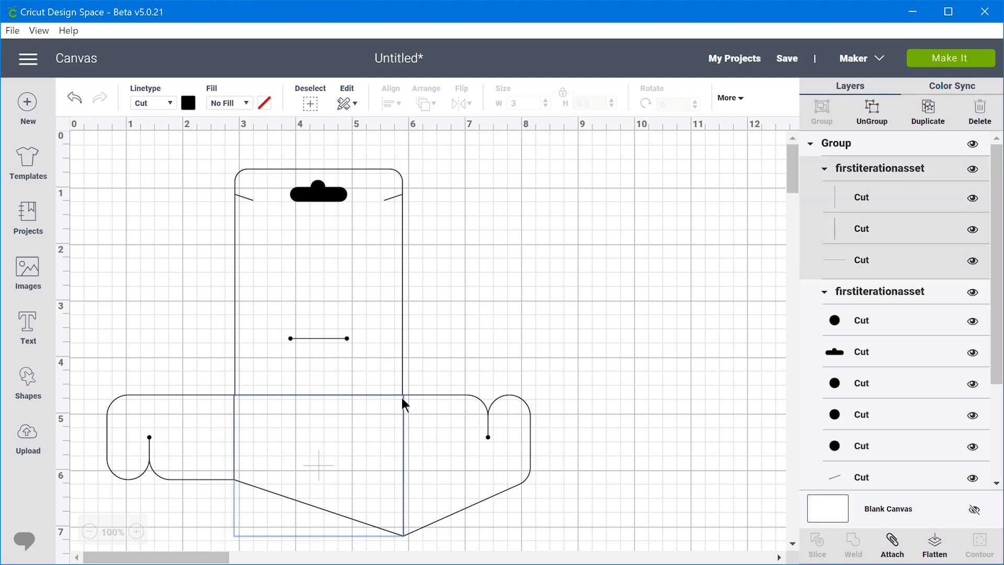
mouse_move(369, 377)
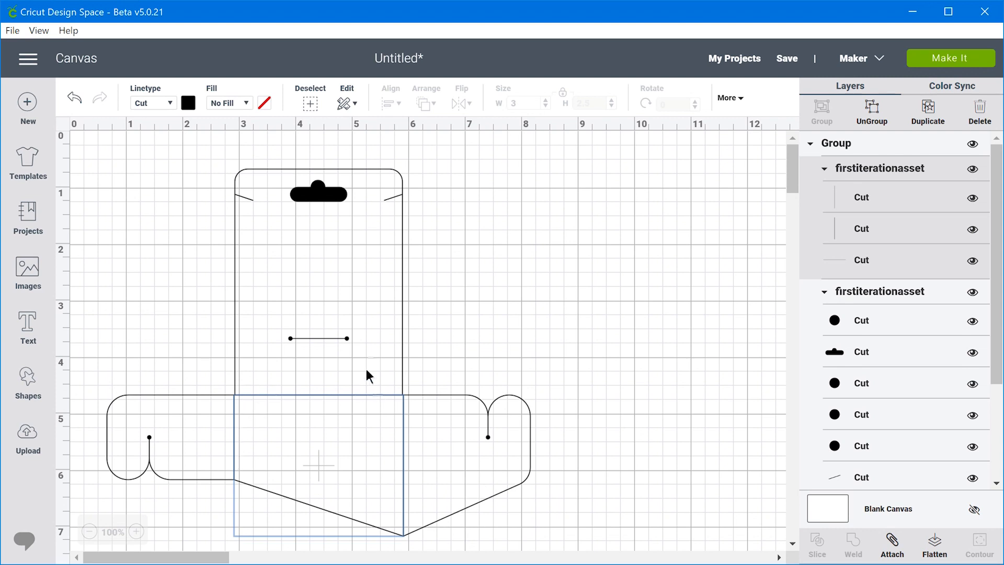
Step: Change the three fold lines to score lines, then select the whole dieline
left_click(169, 103)
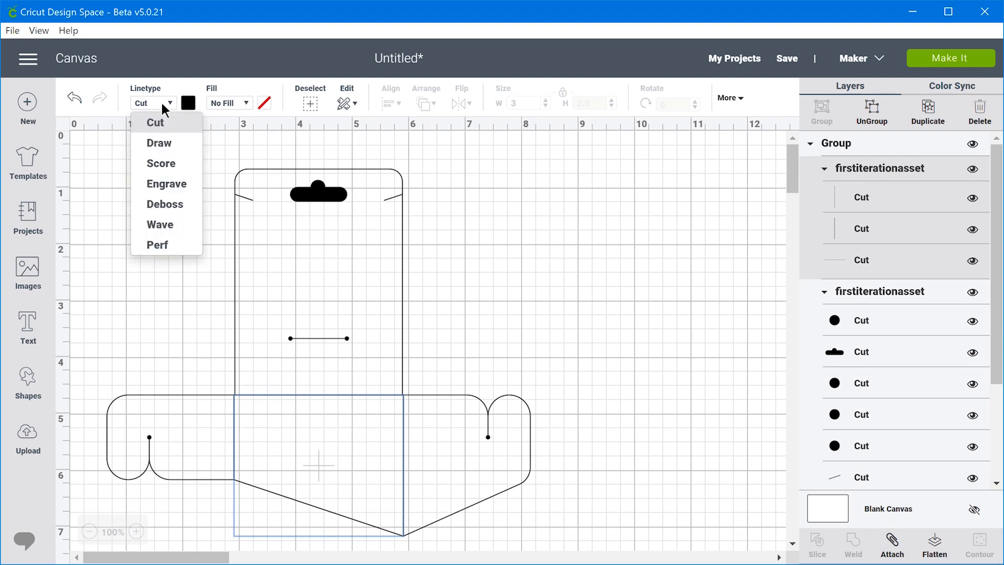
mouse_move(178, 221)
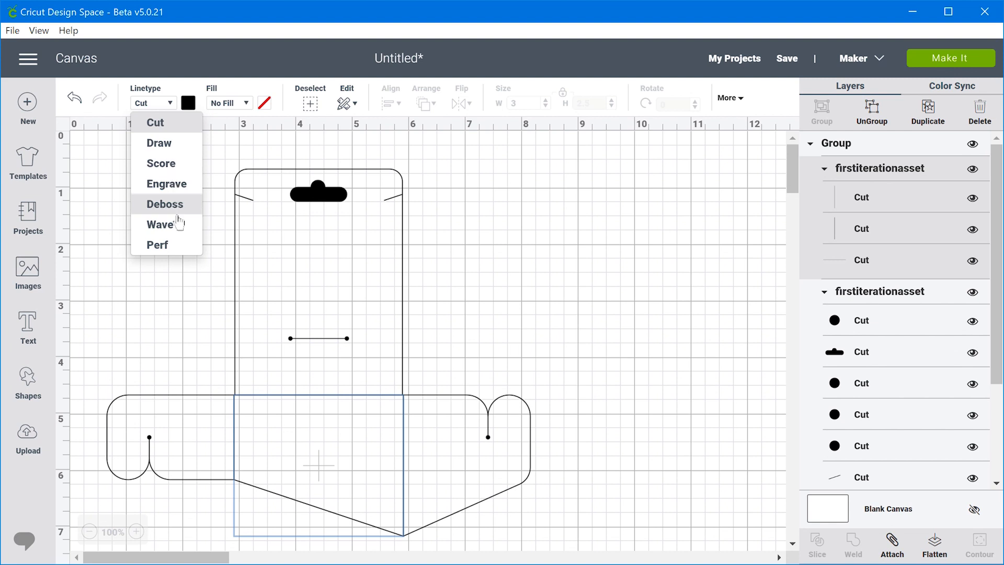
mouse_move(162, 148)
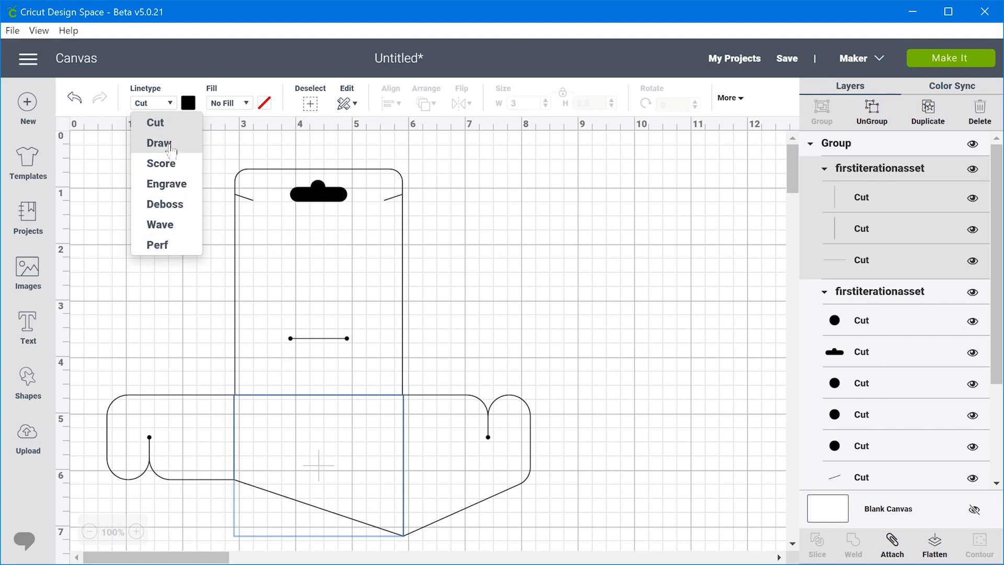
mouse_move(166, 174)
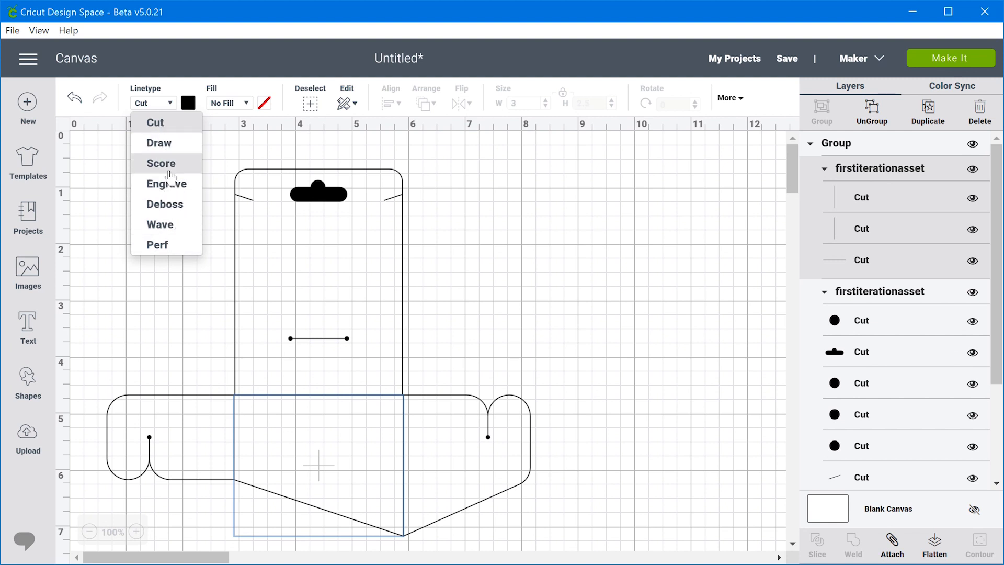
left_click(161, 163)
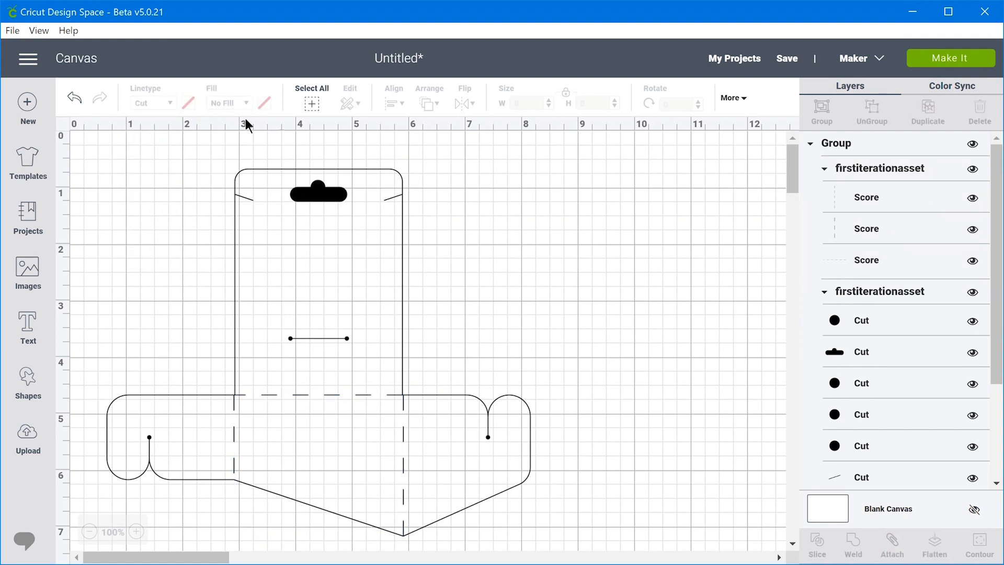
mouse_move(616, 264)
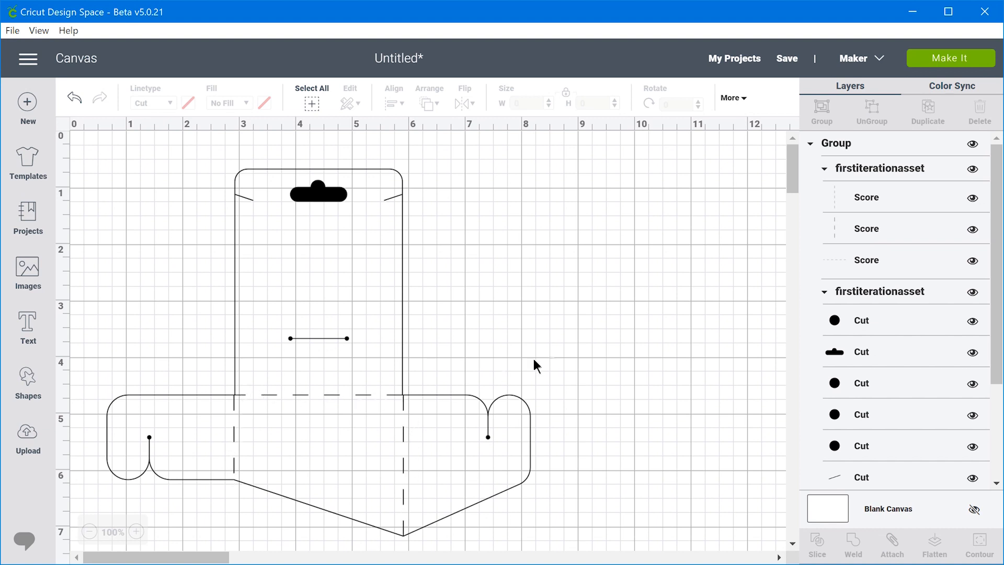
mouse_move(560, 356)
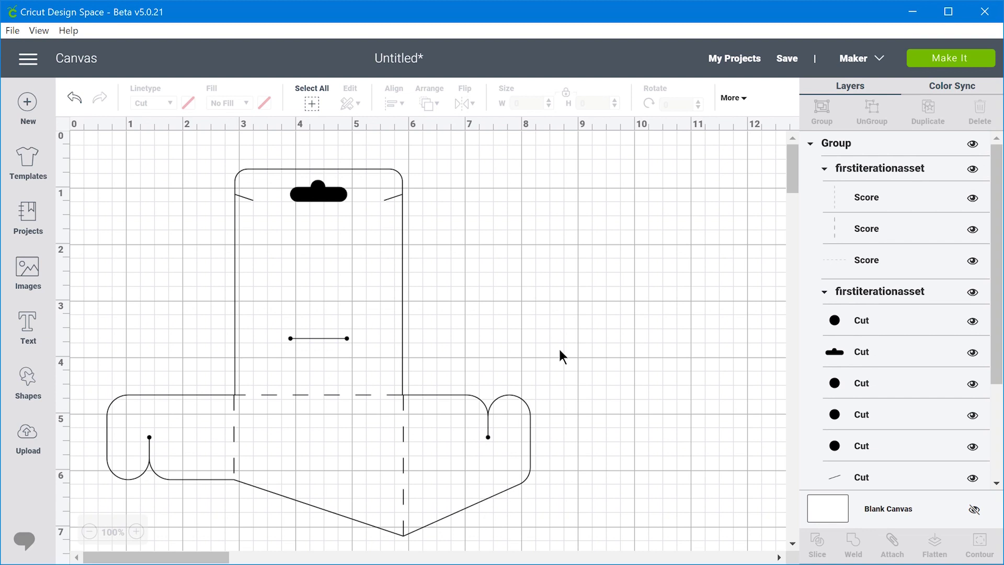
mouse_move(236, 392)
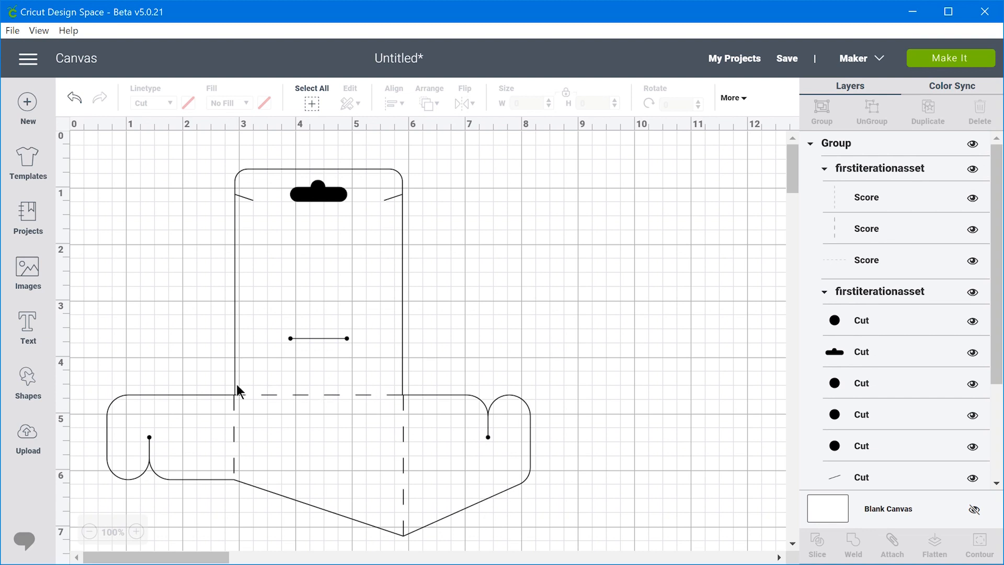
mouse_move(421, 466)
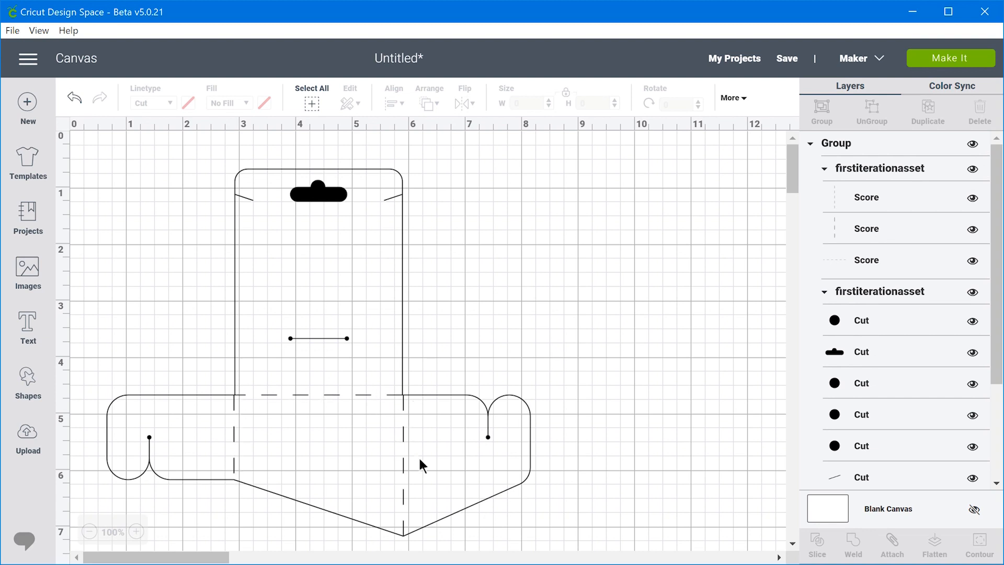
left_click(836, 143)
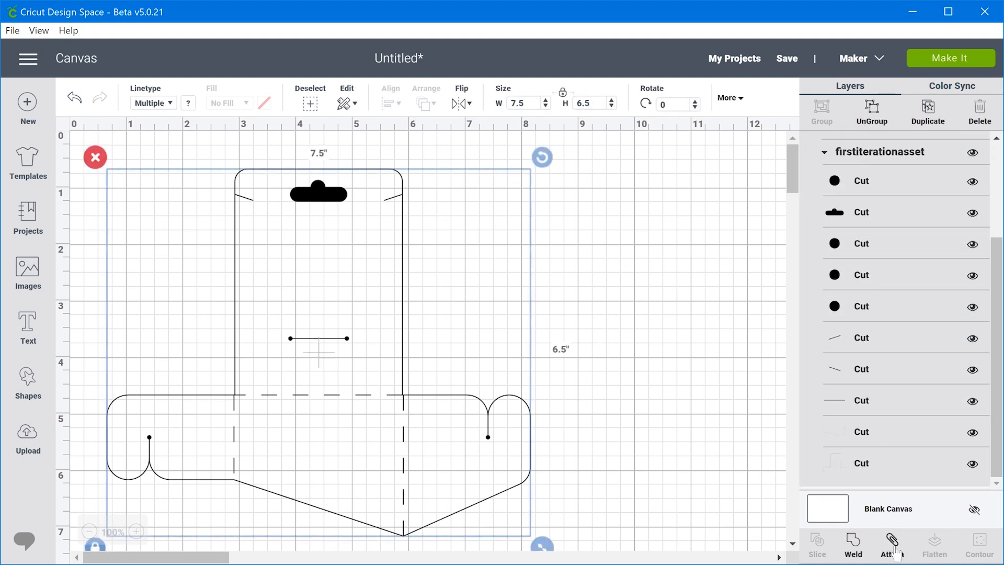
Step: Attach all the dieline's cut and score layers into one piece
left_click(891, 548)
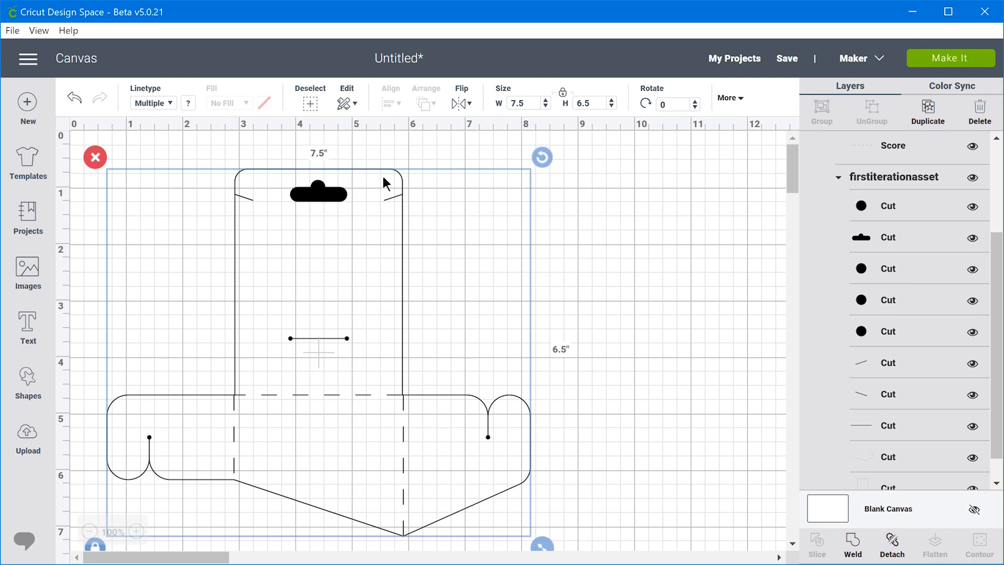
mouse_move(415, 332)
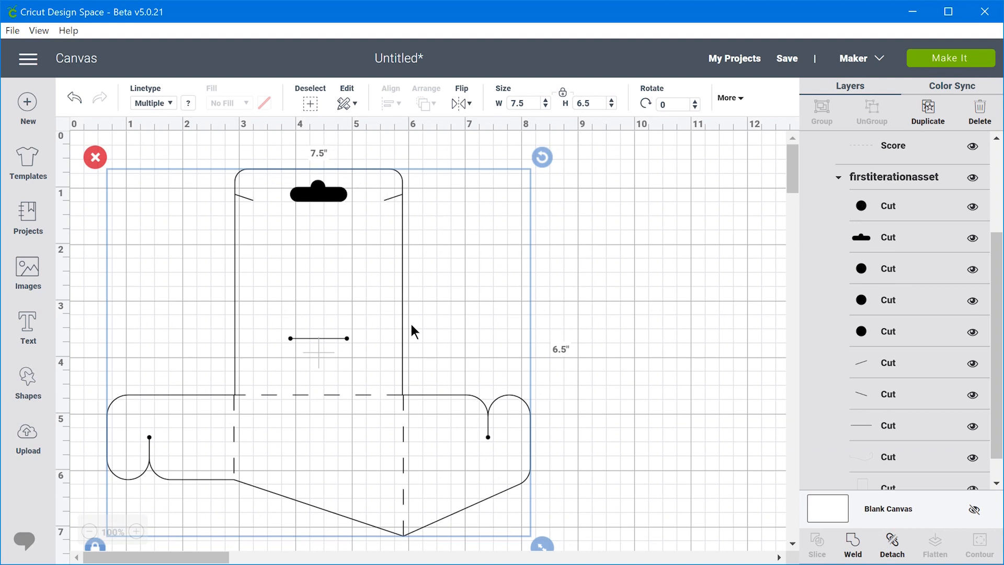
mouse_move(420, 369)
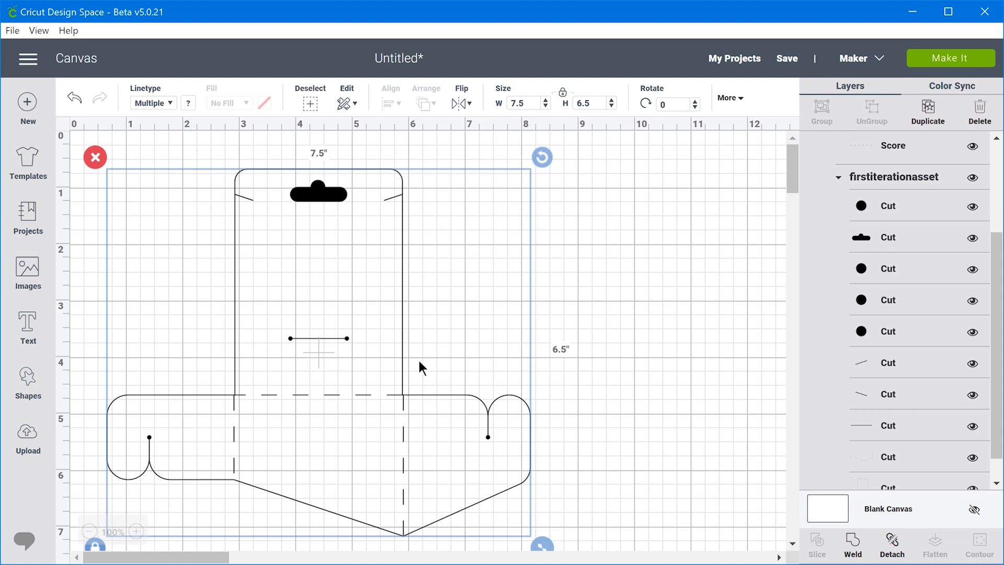
mouse_move(472, 357)
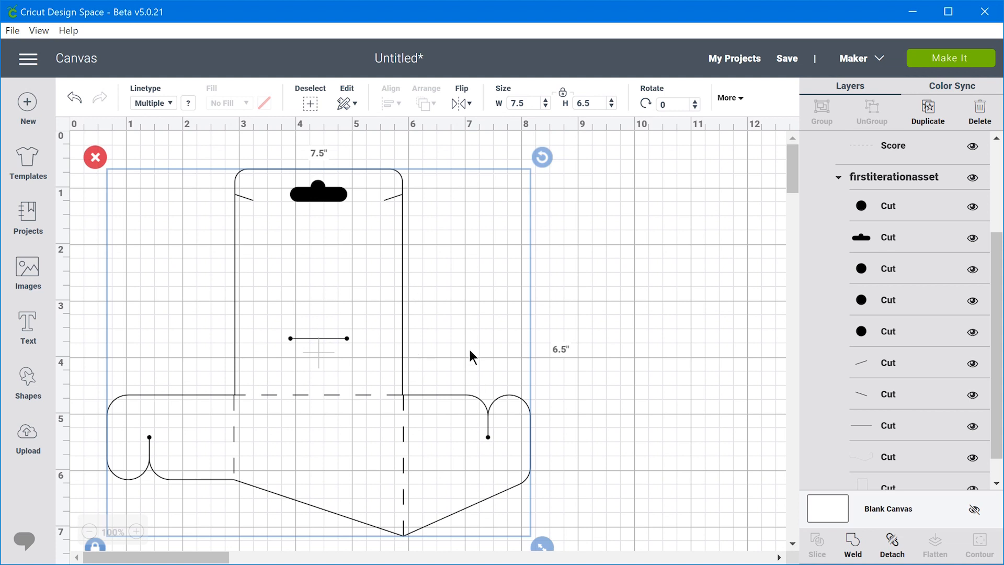
mouse_move(467, 409)
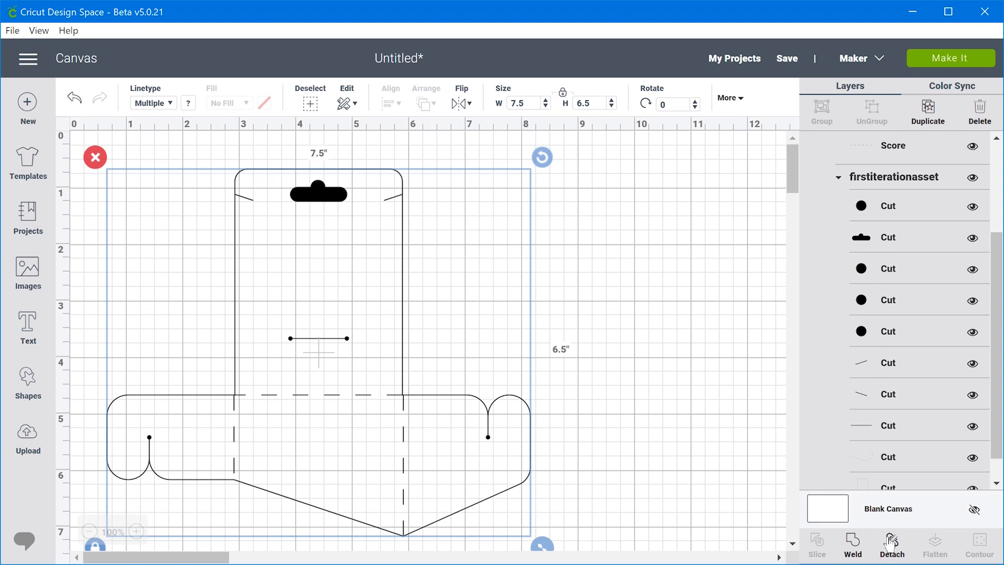
mouse_move(959, 57)
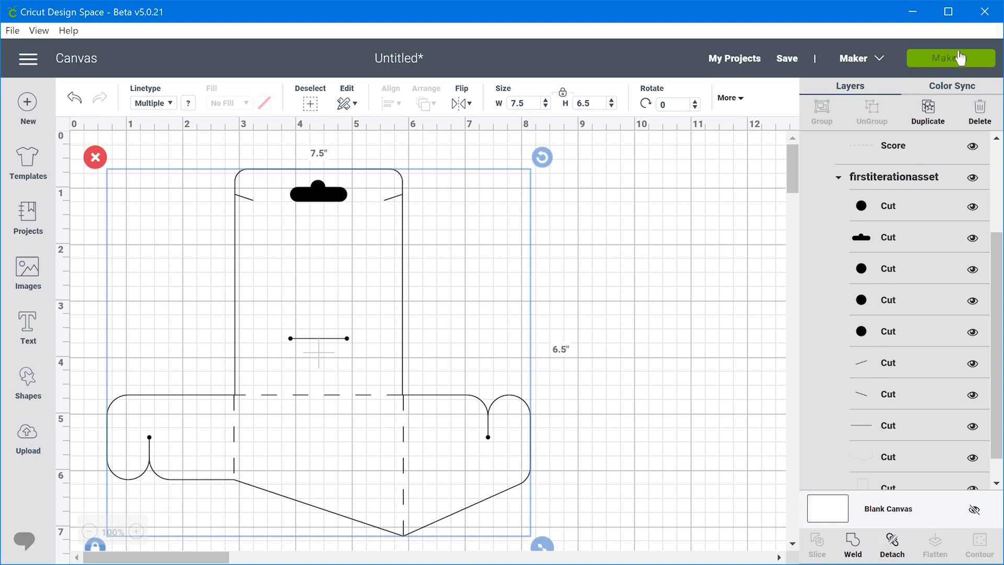
mouse_move(340, 264)
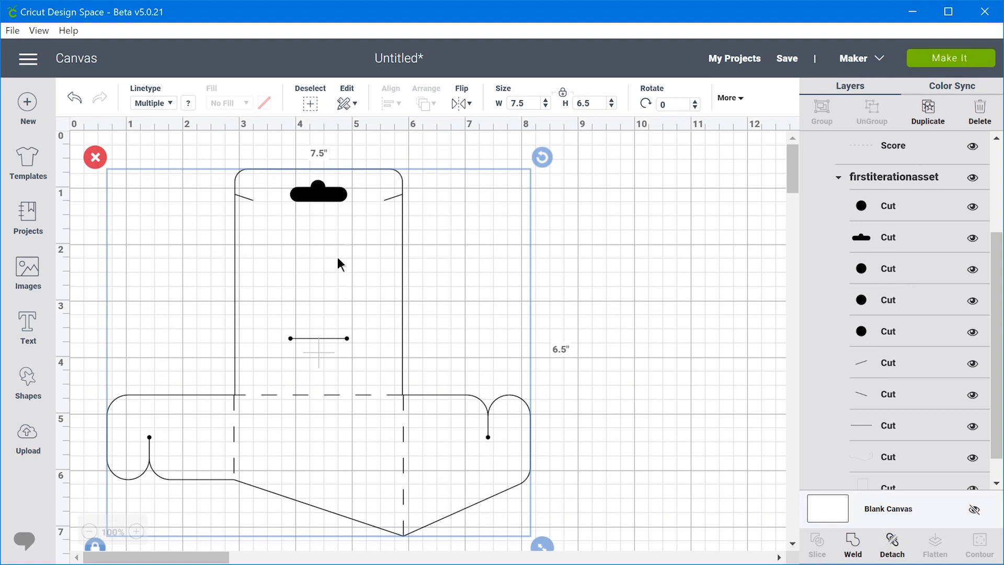
mouse_move(412, 352)
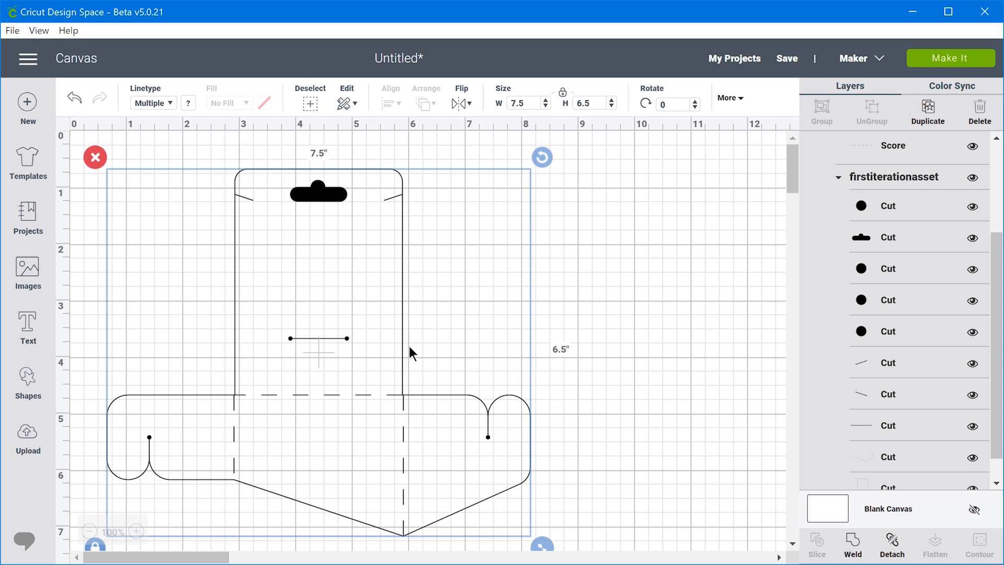
mouse_move(289, 258)
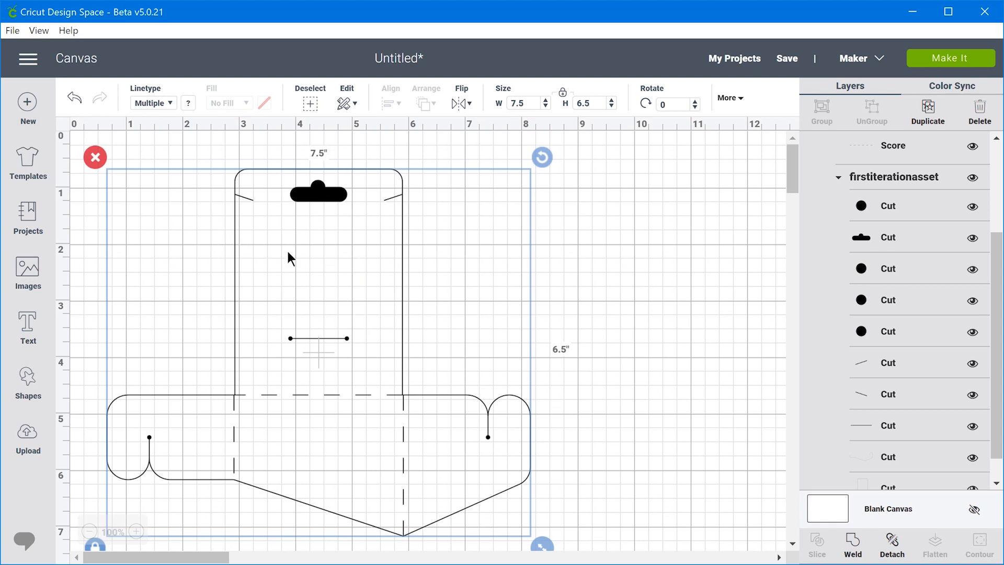
mouse_move(459, 408)
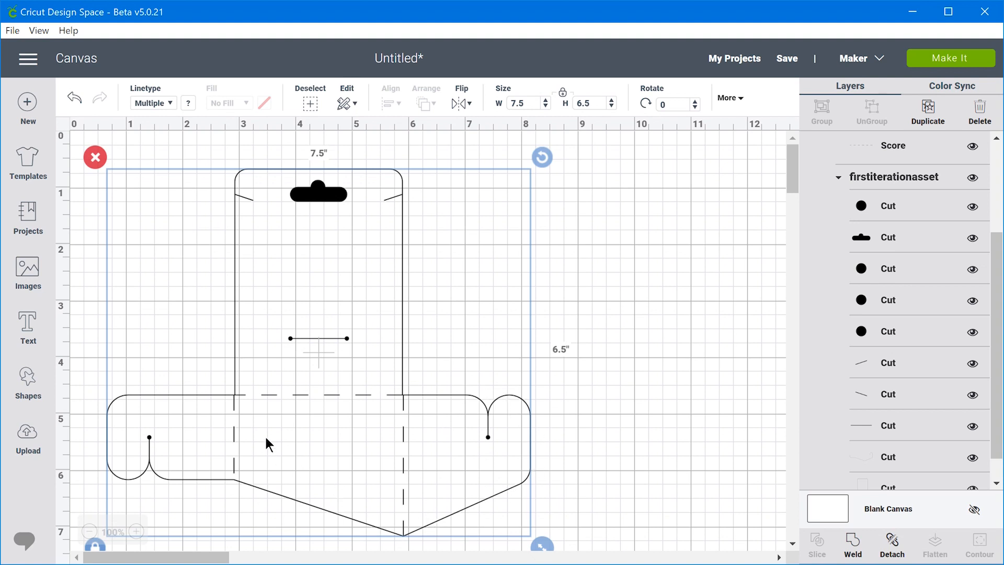
mouse_move(535, 468)
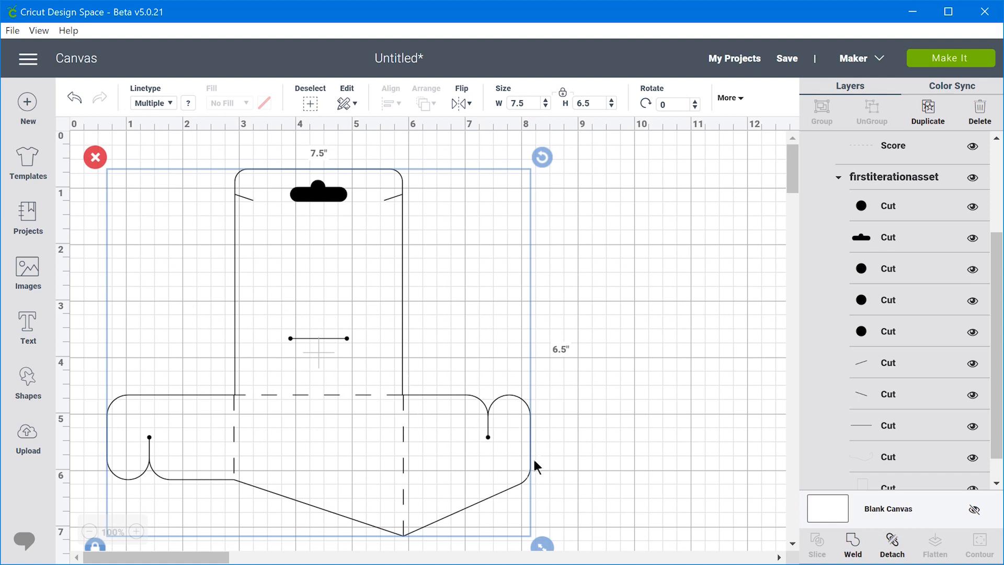
mouse_move(383, 304)
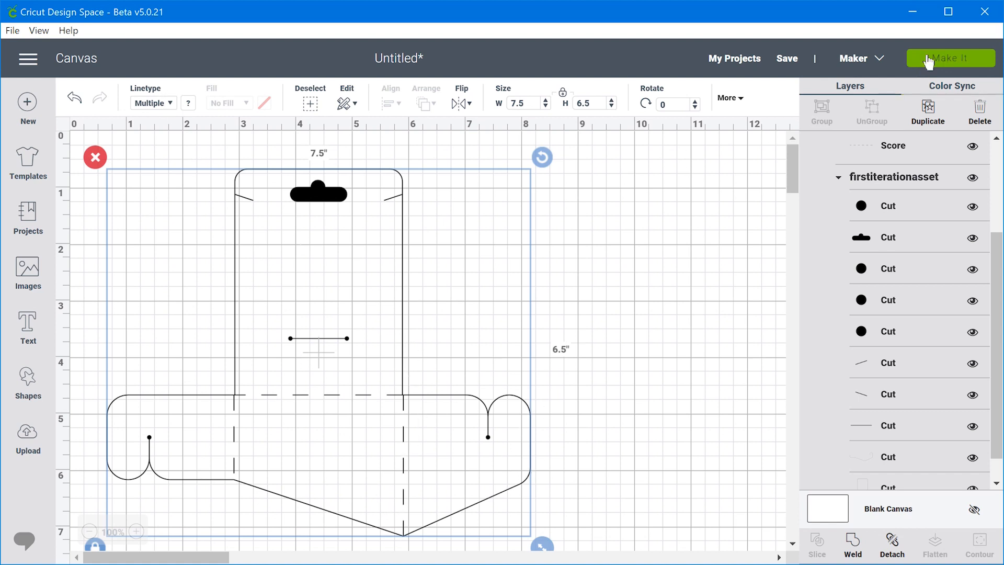
Step: Send the dieline to the 12" x 12" mat preview, check the layout, and continue
left_click(951, 57)
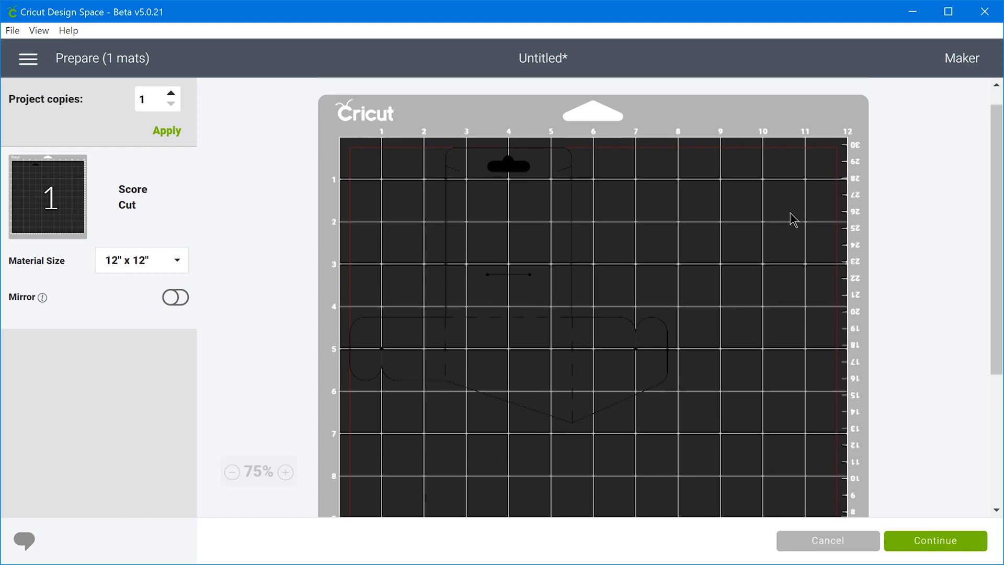
scroll("down", 3)
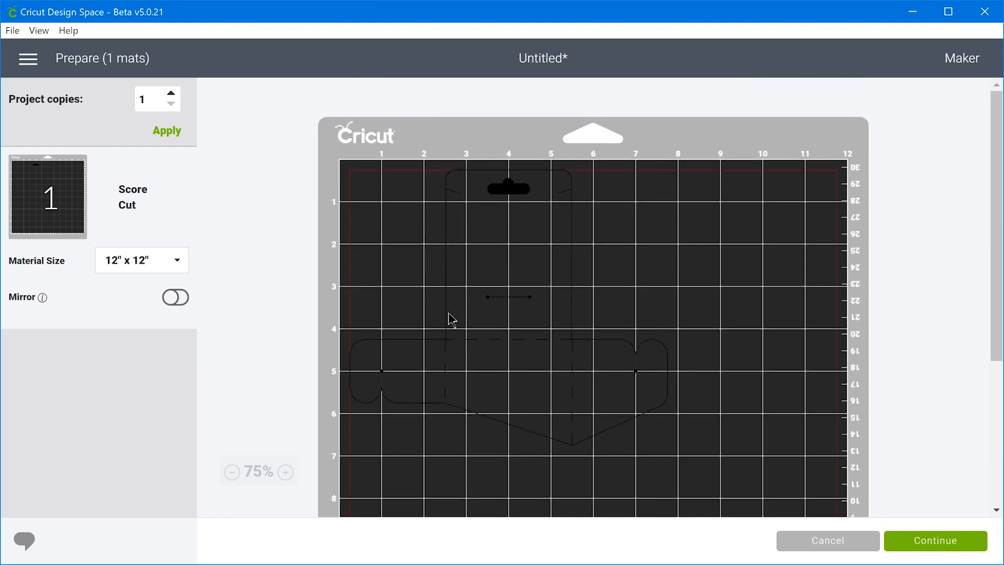
mouse_move(653, 424)
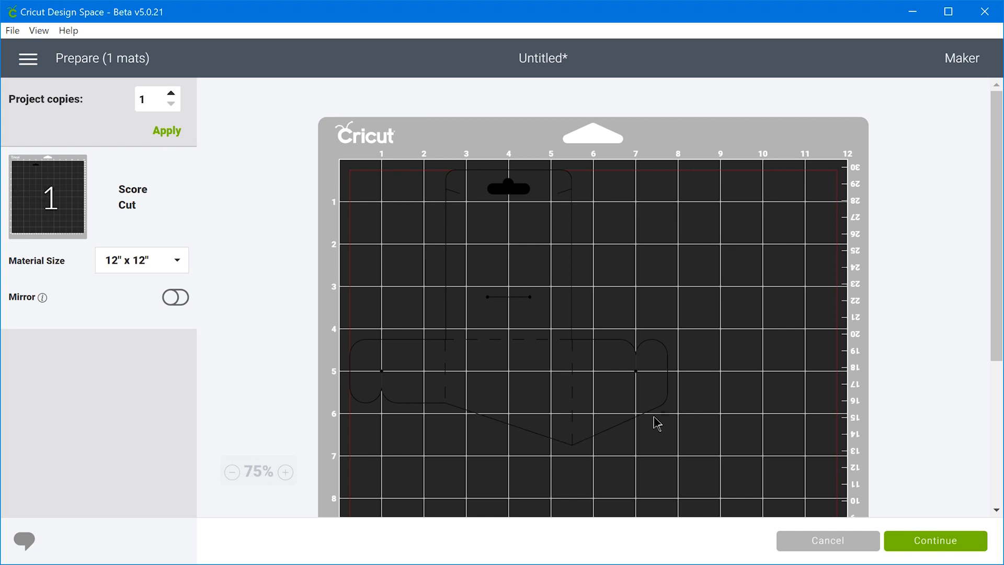
scroll("down", 3)
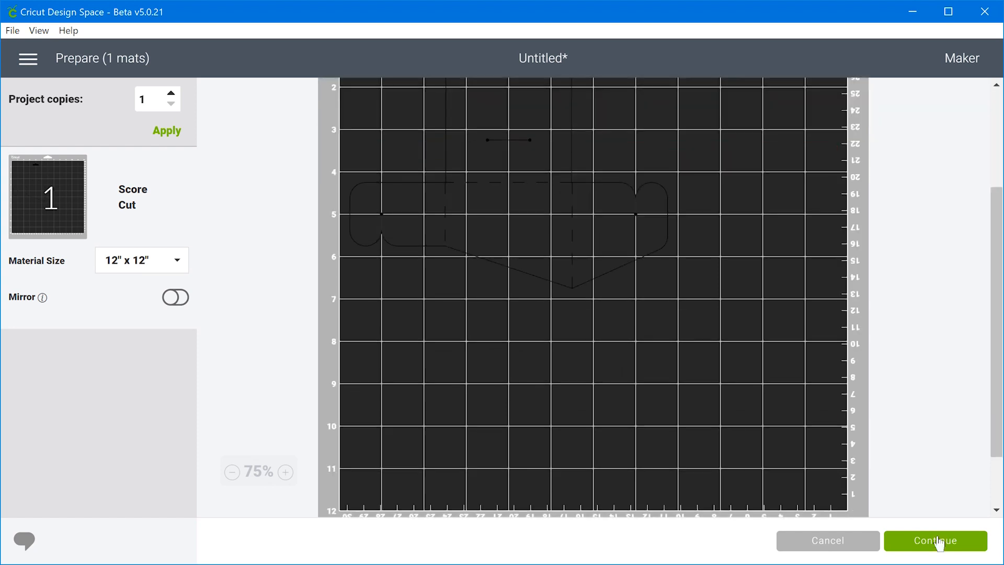
left_click(935, 555)
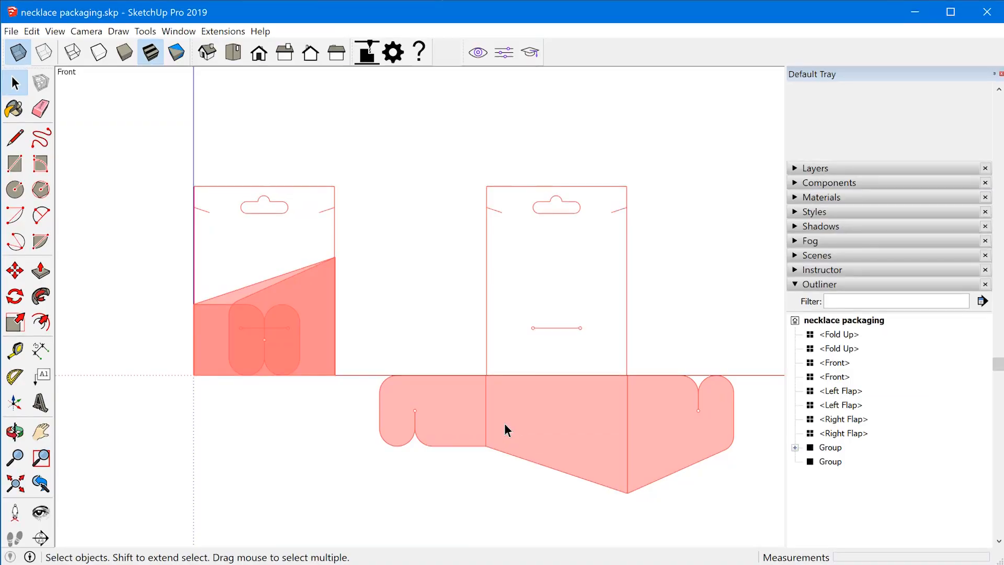
mouse_move(542, 464)
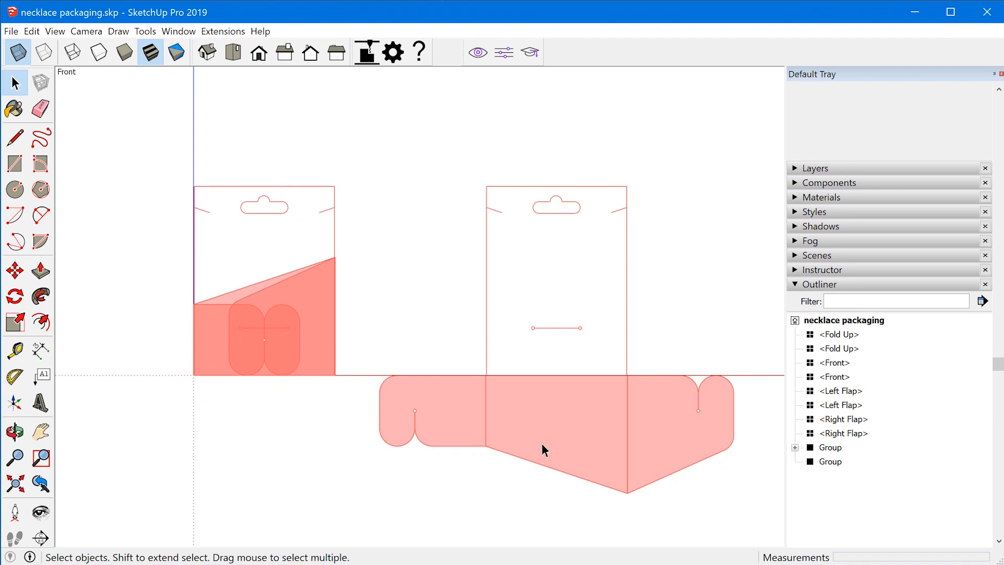
mouse_move(546, 456)
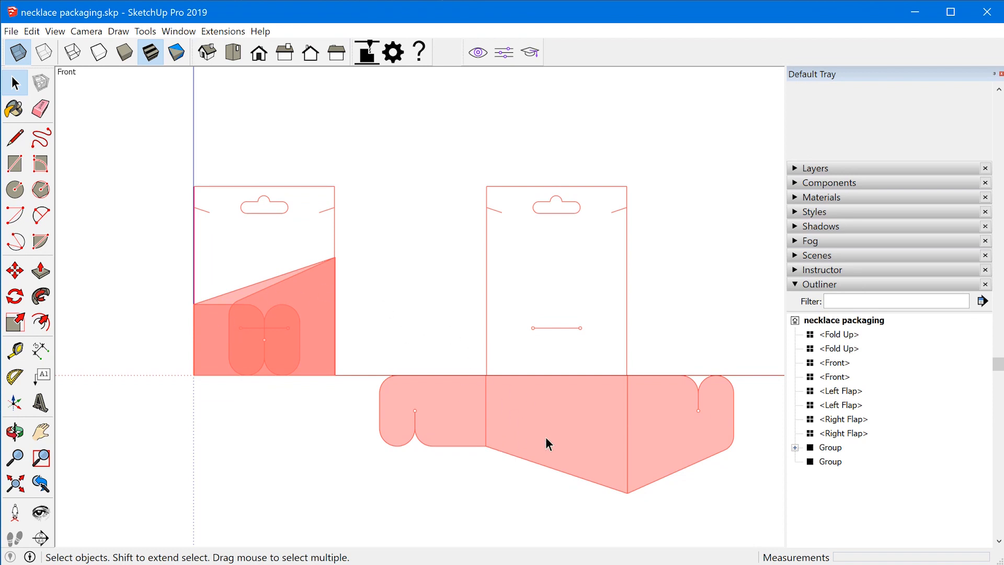
Step: Select the flat Left Flap, Right Flap and Front, then the folded pieces
left_click(432, 417)
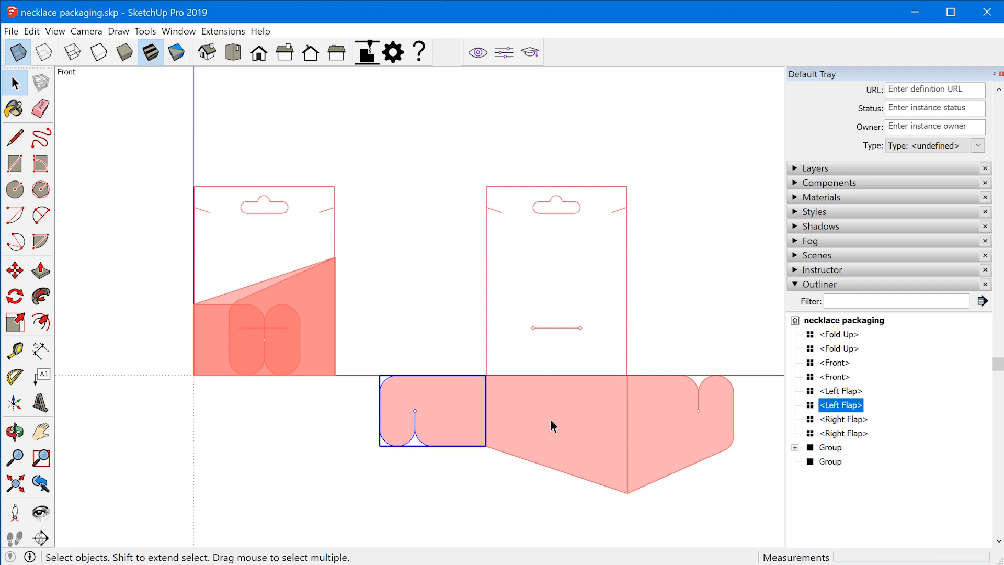
left_click(843, 433)
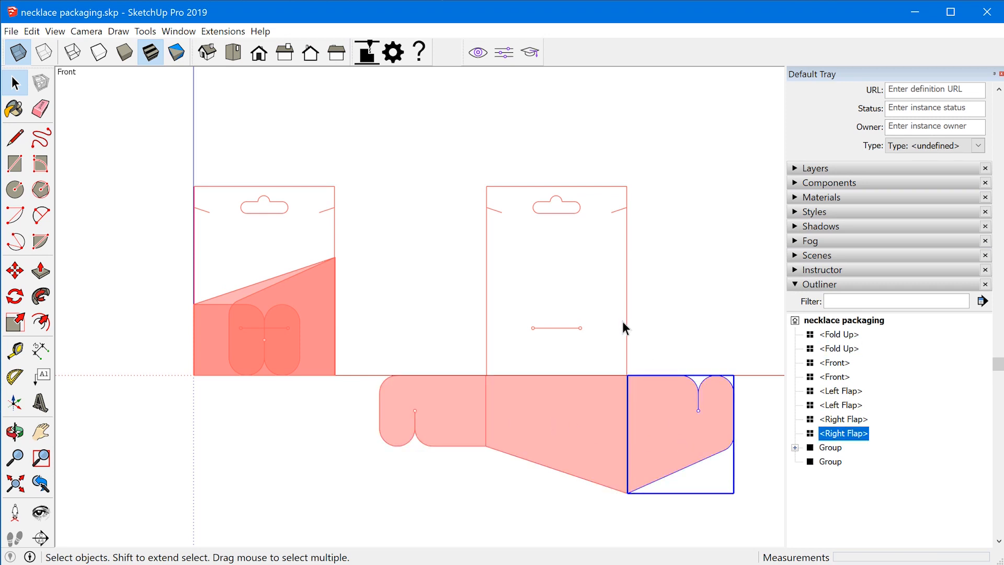
left_click(556, 289)
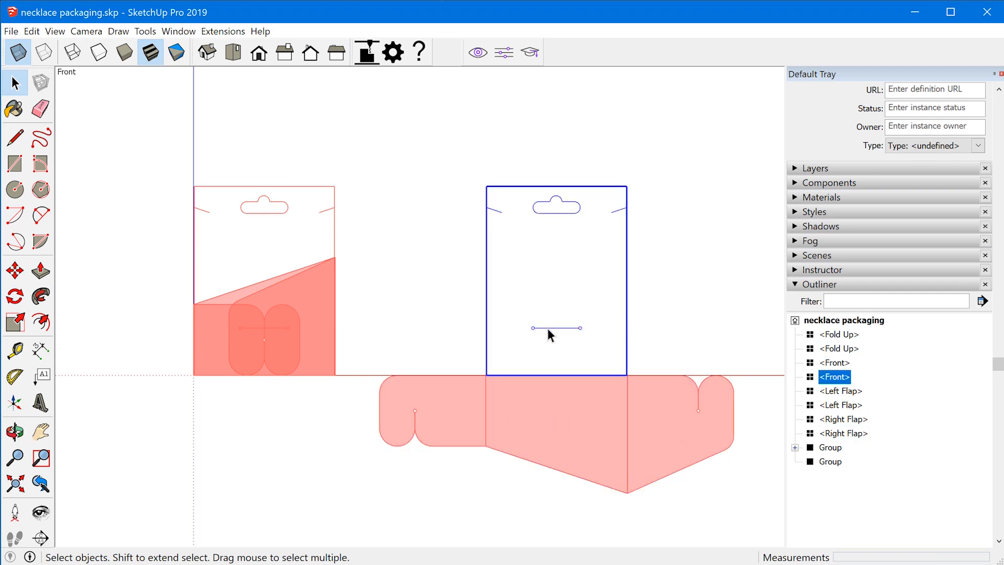
mouse_move(345, 419)
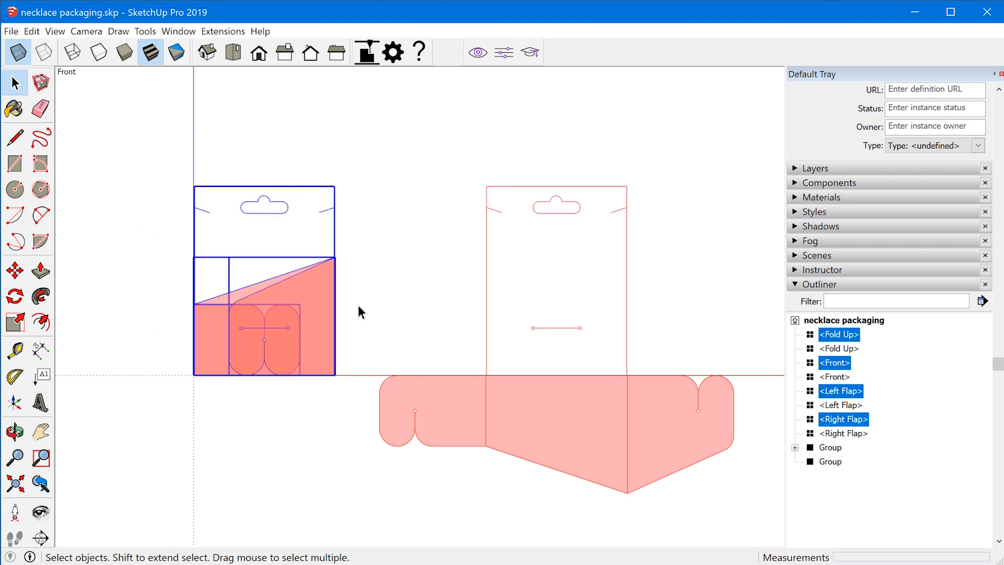
left_click(368, 525)
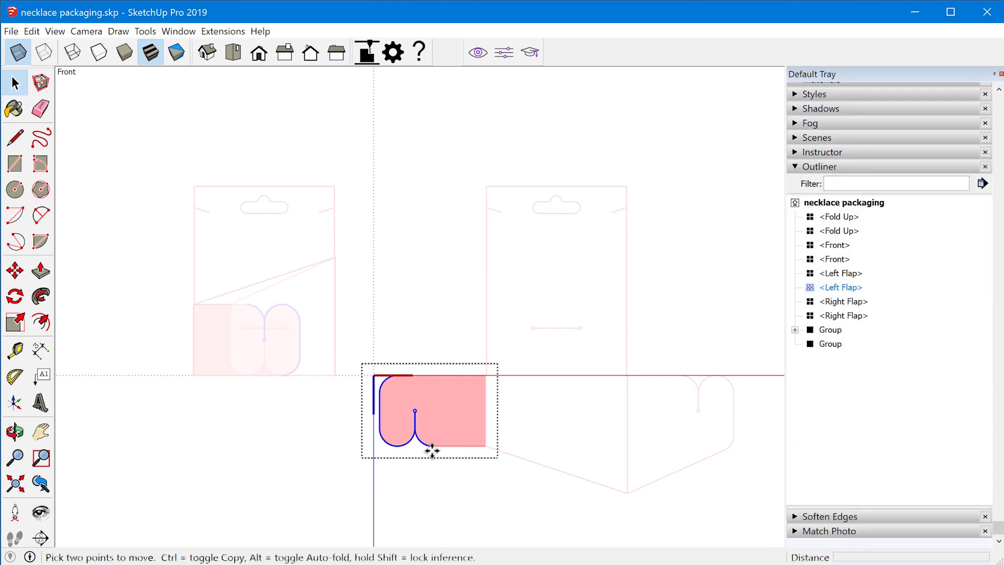
Step: Drag the left flap's outer edge inward to narrow both copies
left_click_drag(433, 449, 403, 448)
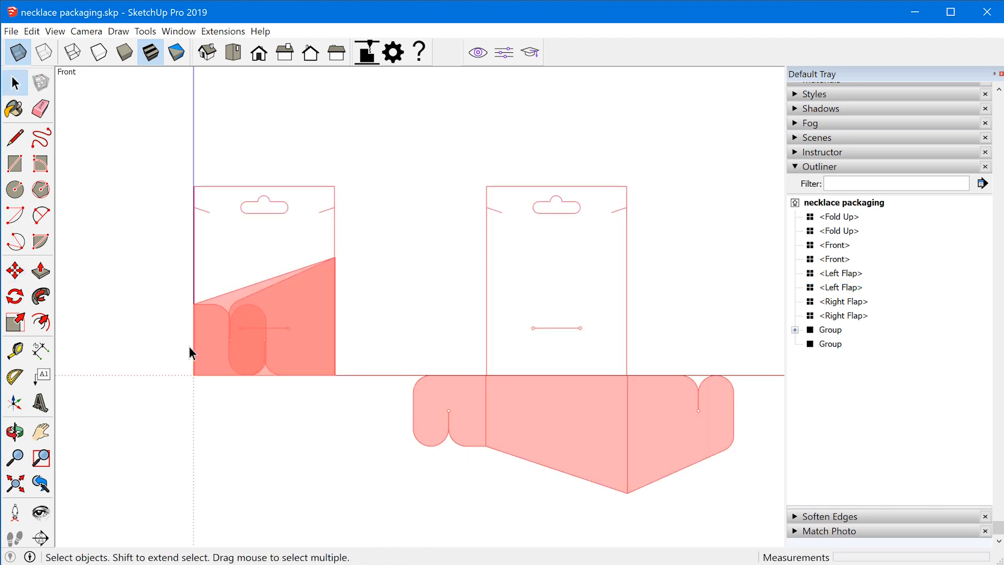
mouse_move(201, 351)
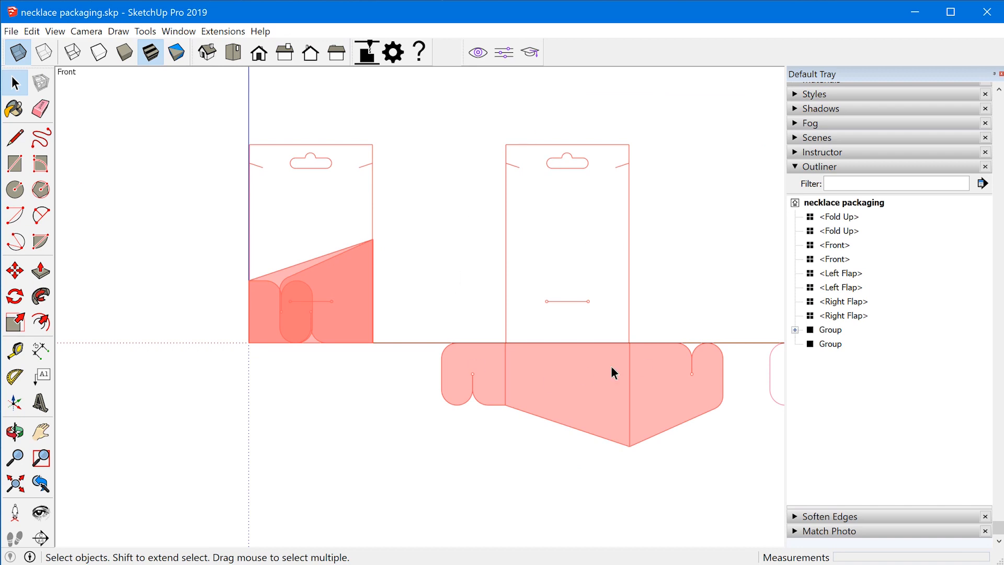
mouse_move(361, 383)
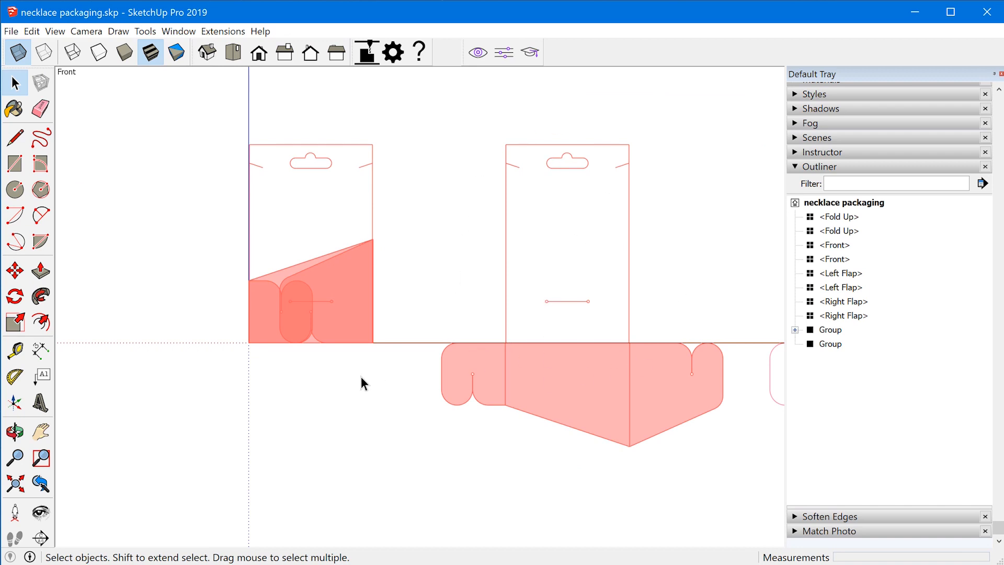
Step: Orbit around the folded necklace card to view its angled flaps in perspective
left_click_drag(362, 382, 461, 410)
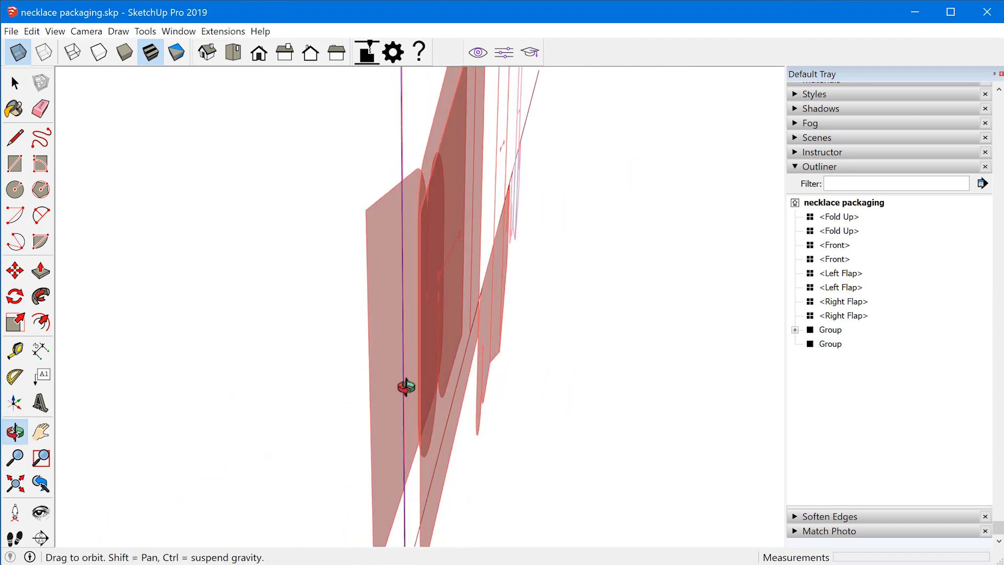
left_click_drag(406, 385, 307, 301)
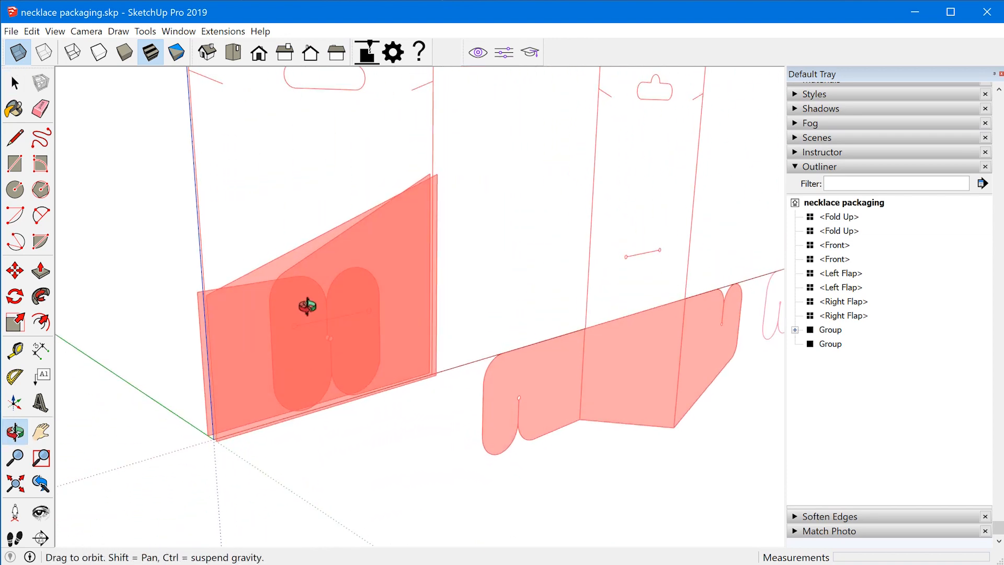
left_click_drag(307, 307, 624, 377)
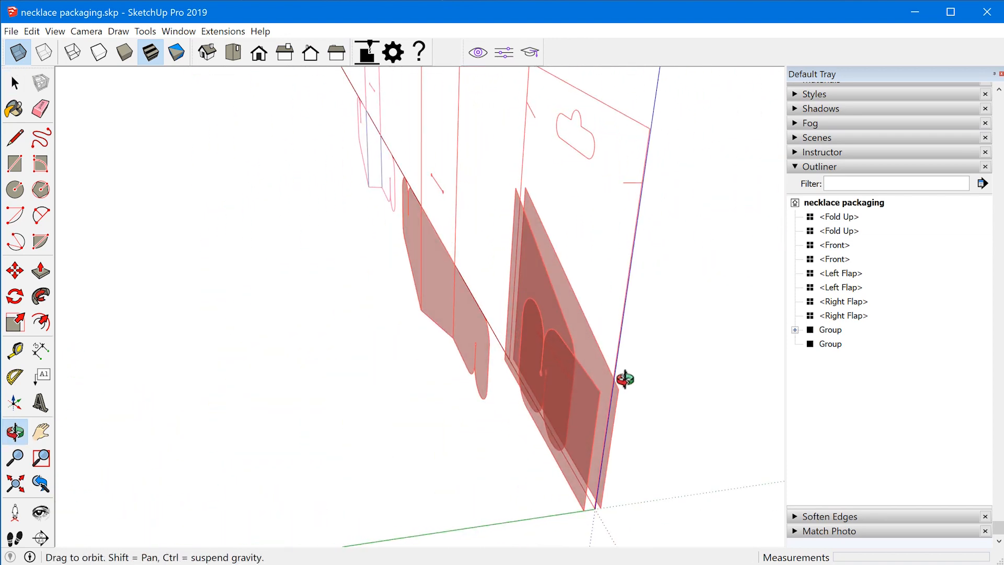